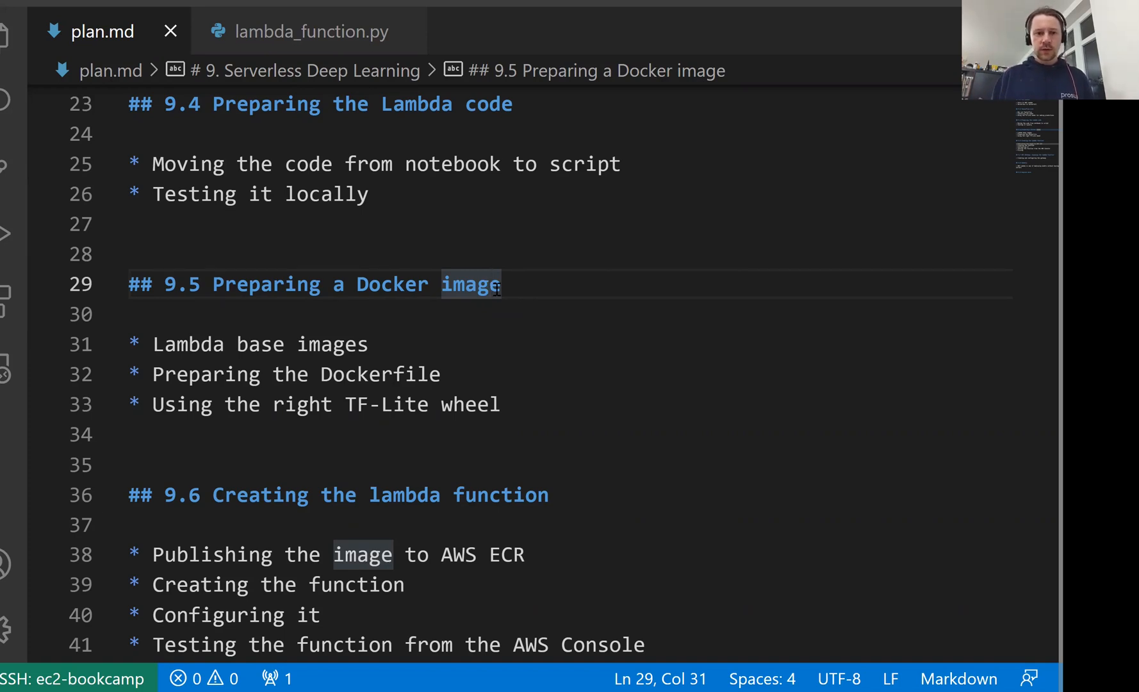
Create an empty Dockerfile in the workspace and begin its FROM line
click(9, 32)
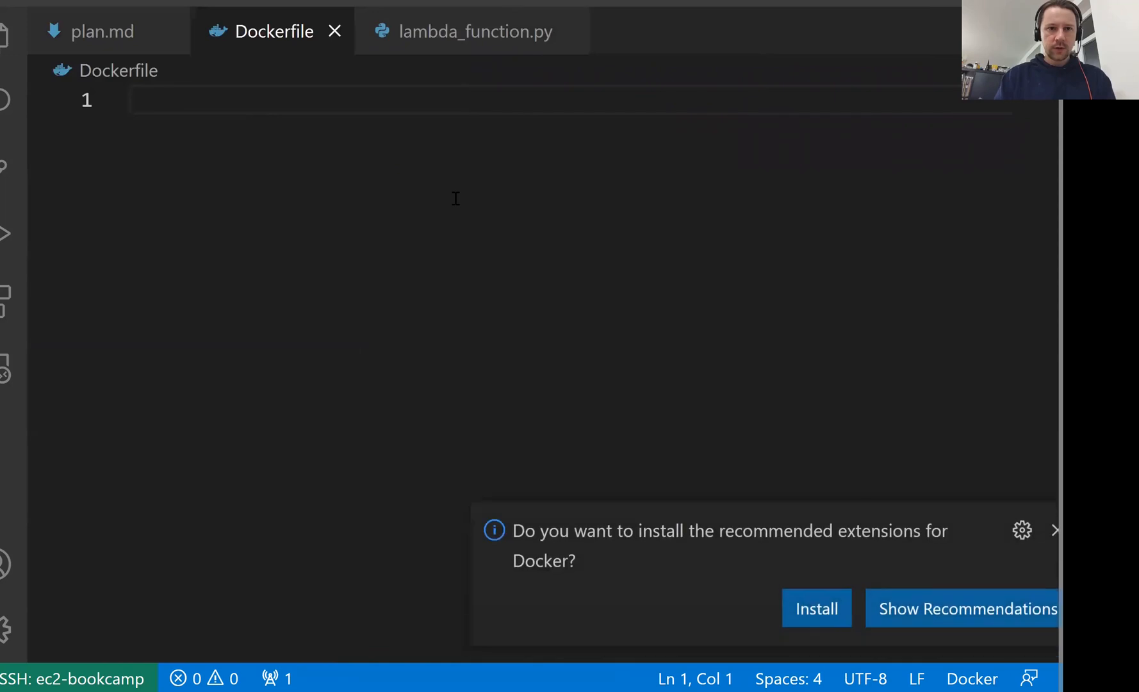
text(FROM)
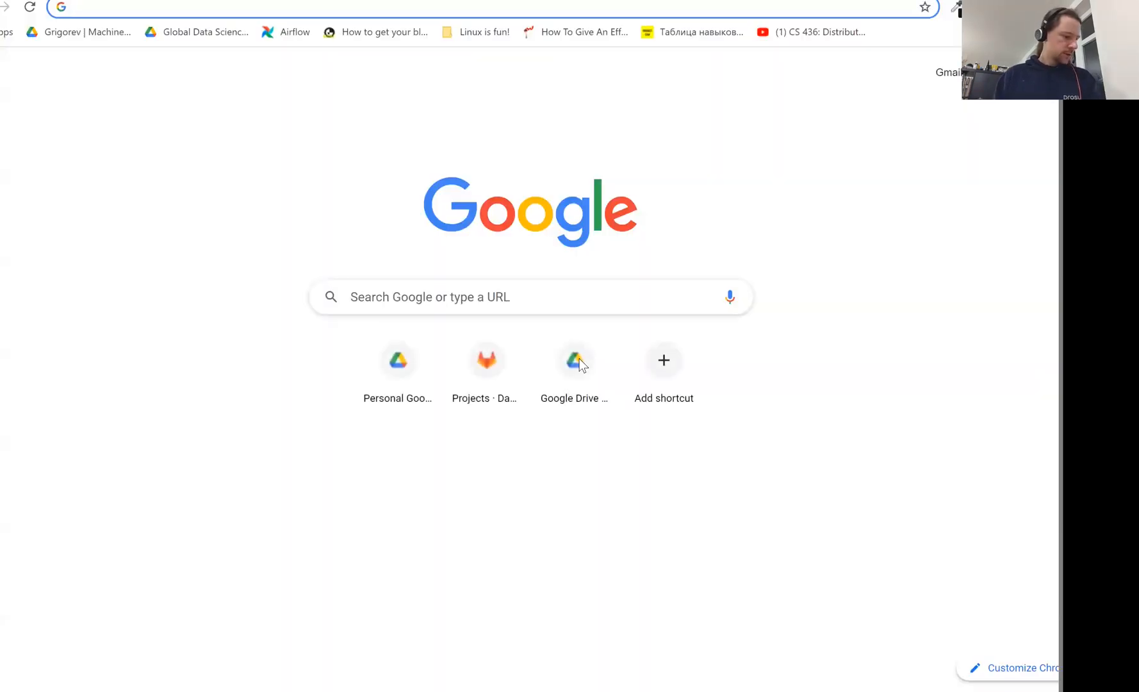
Search public.ecr.aws for 'lambda' and open the AWS Lambda python base image
text(public.ecr.aws)
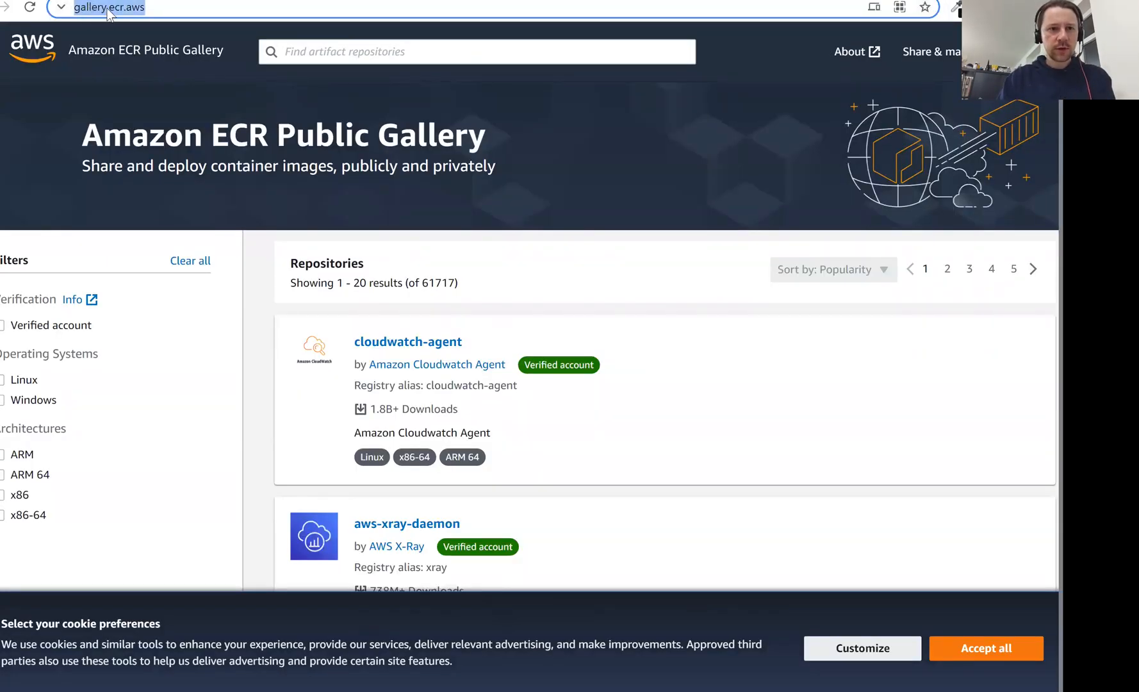
click(476, 51)
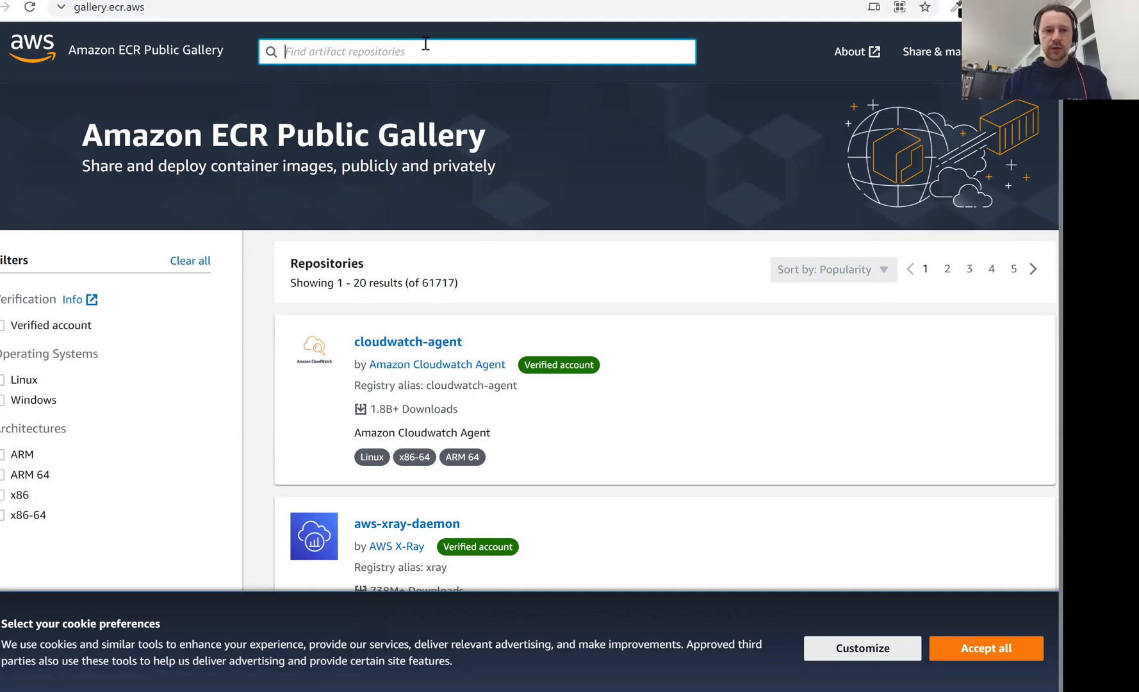
text(lambda)
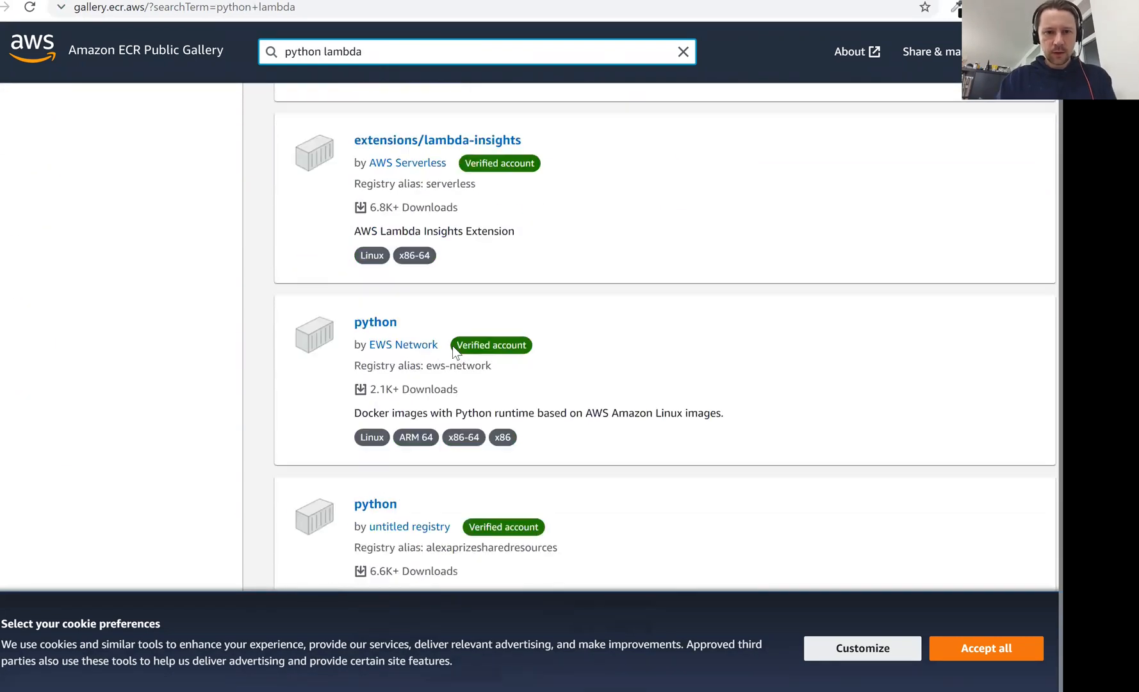
scroll(down, 3)
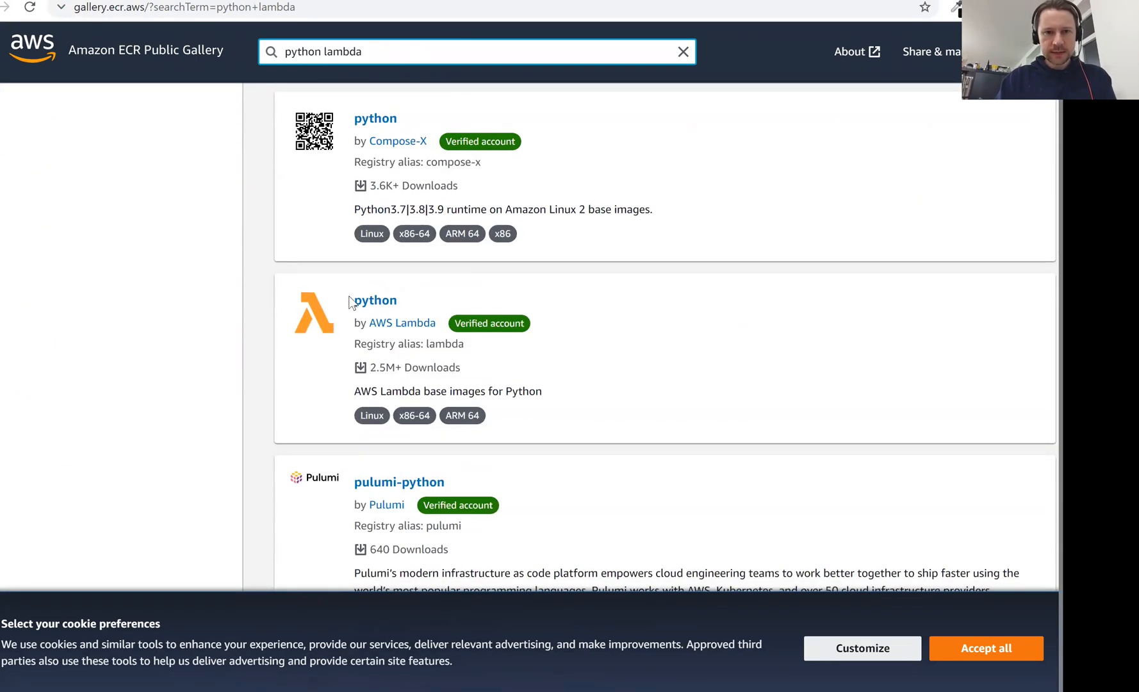
click(372, 300)
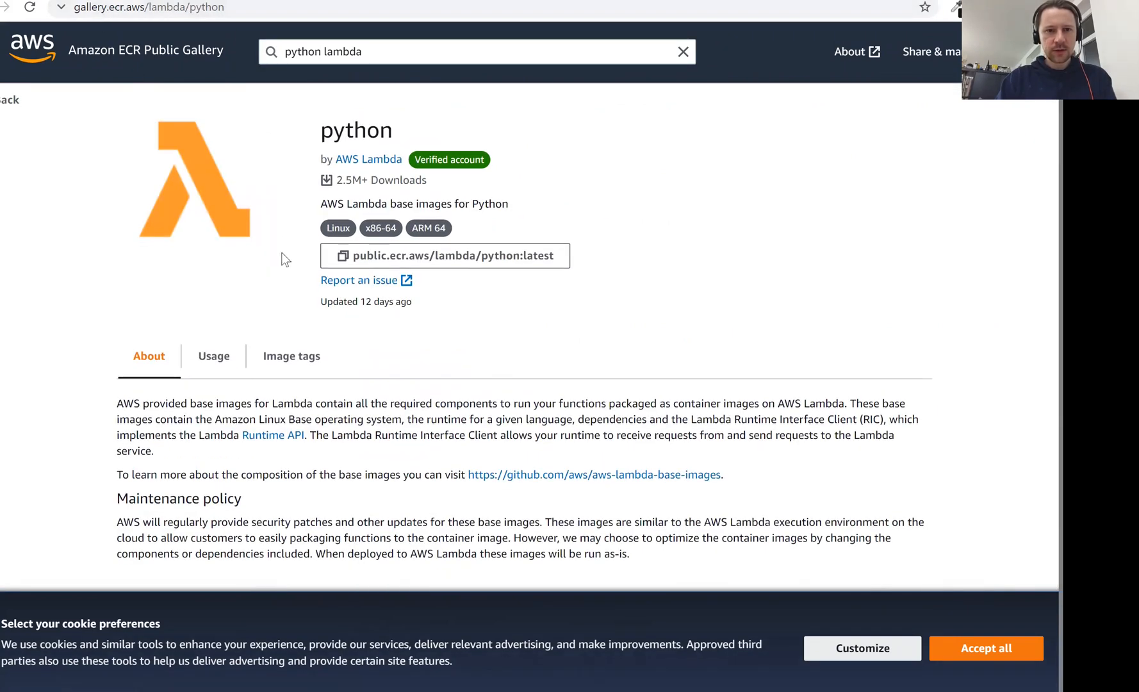
key(ctrl+plus)
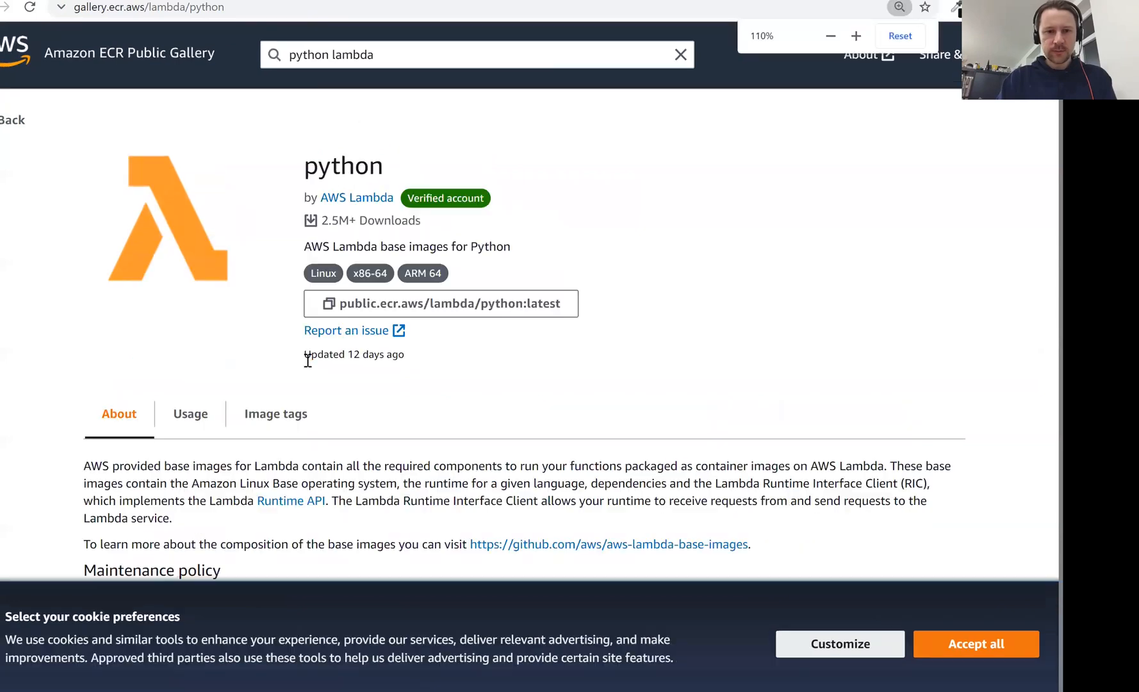
Browse the image tags and copy the image address for the 3.8 tag
click(276, 414)
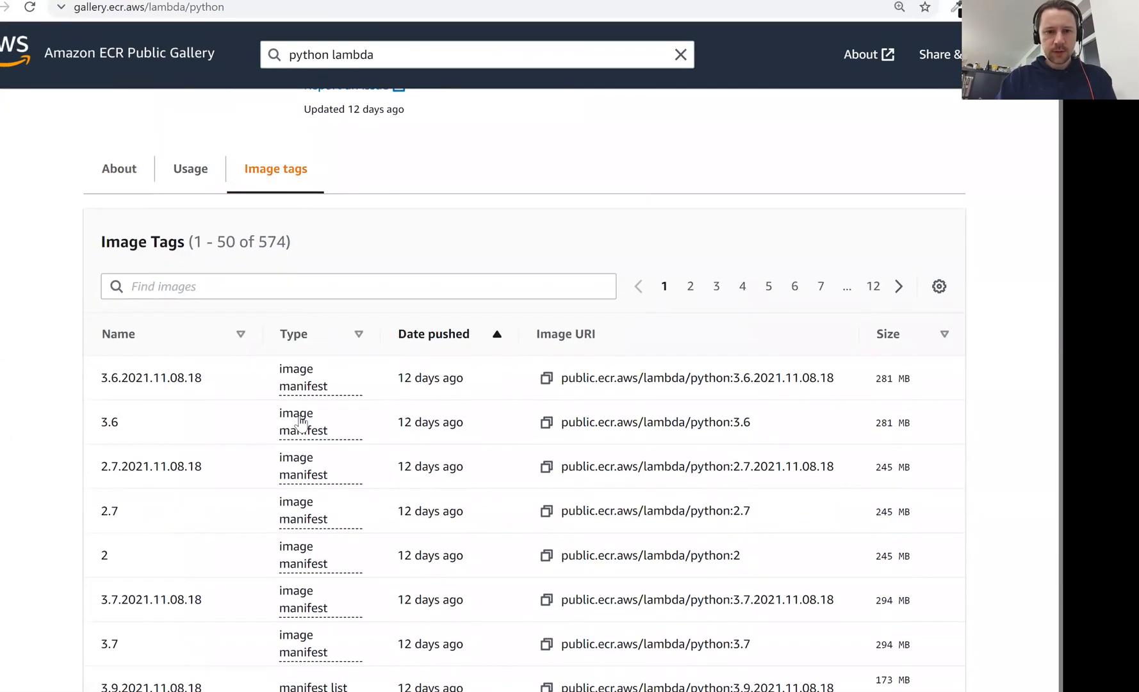
scroll(down, 3)
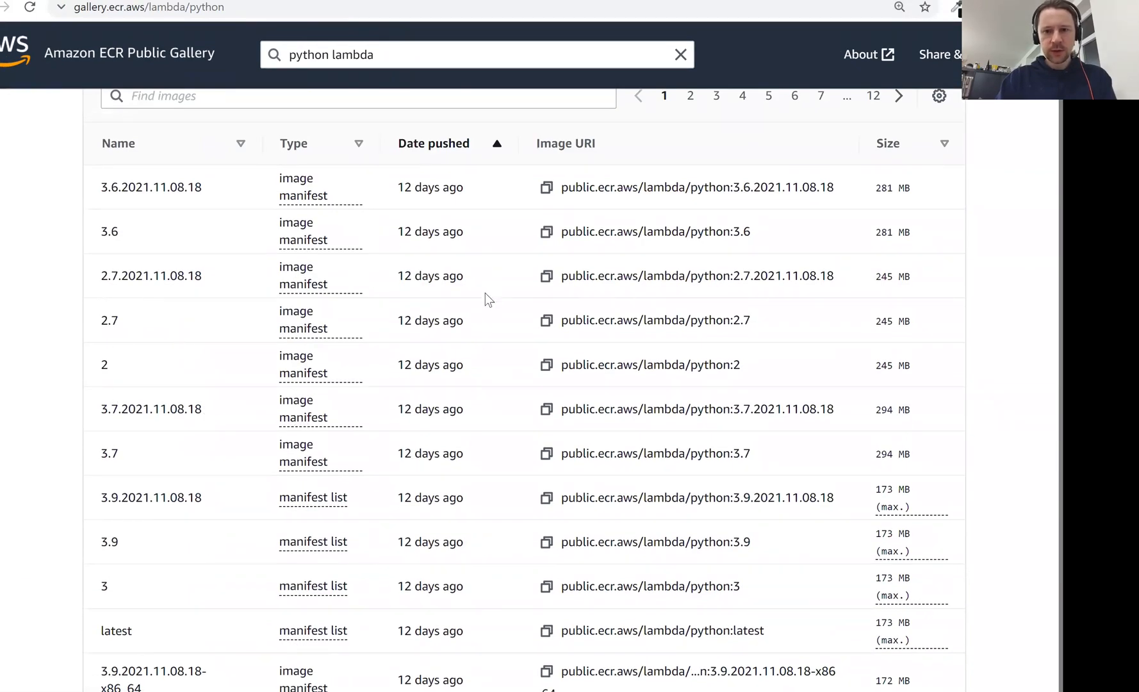
scroll(down, 3)
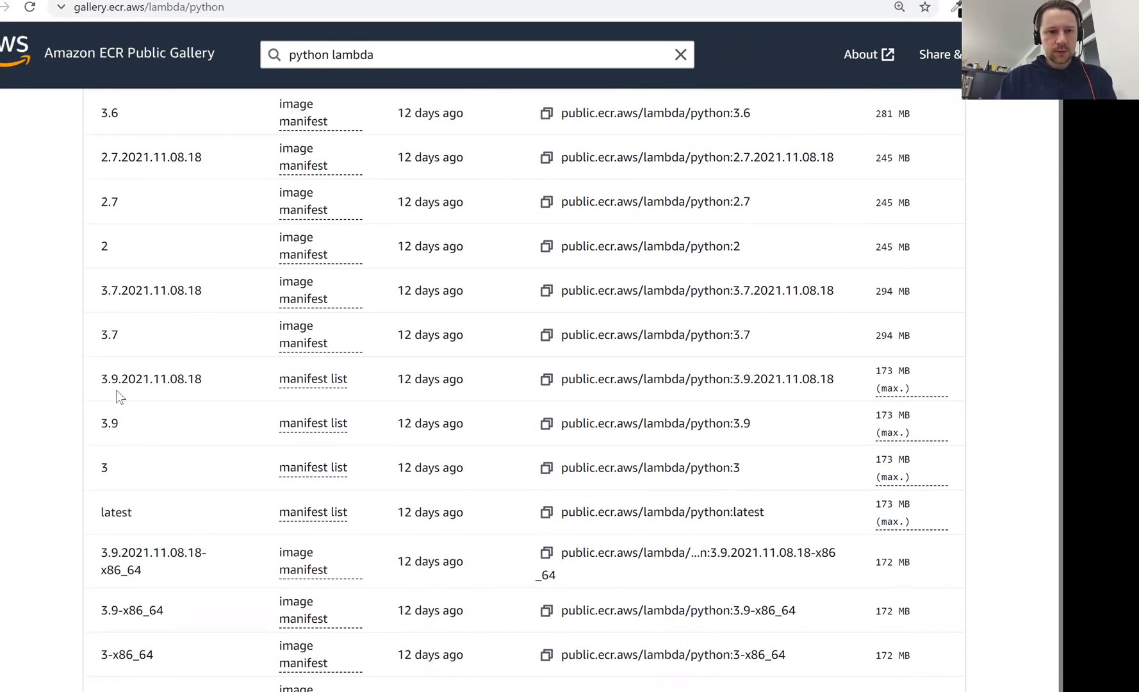
scroll(down, 3)
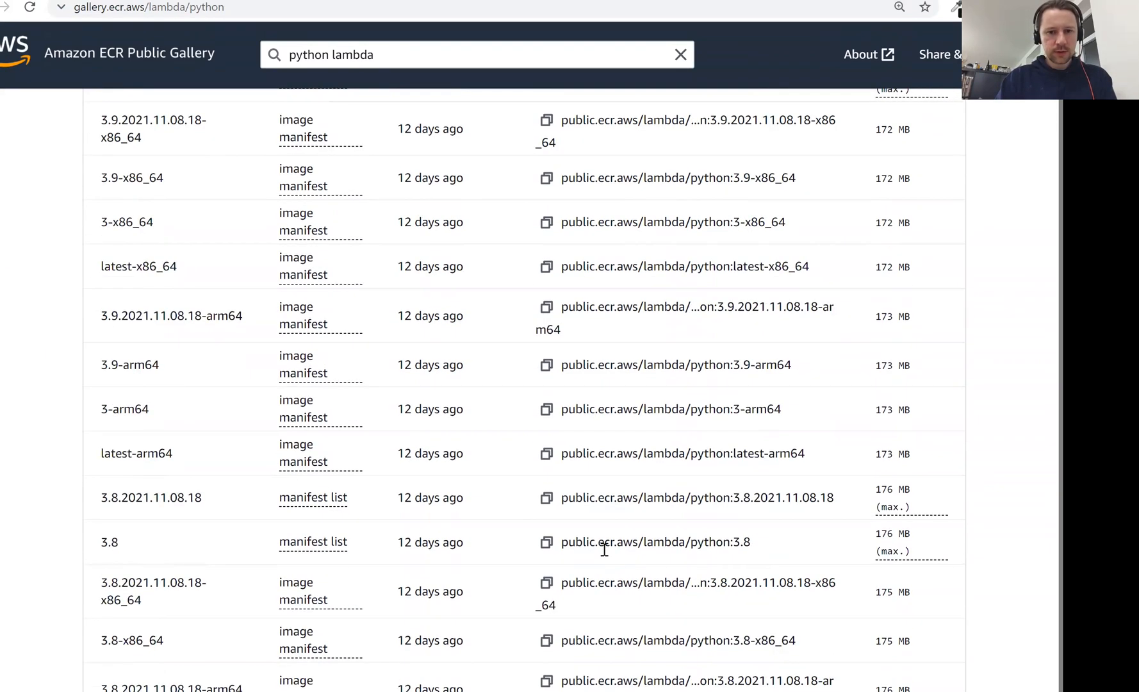
click(545, 542)
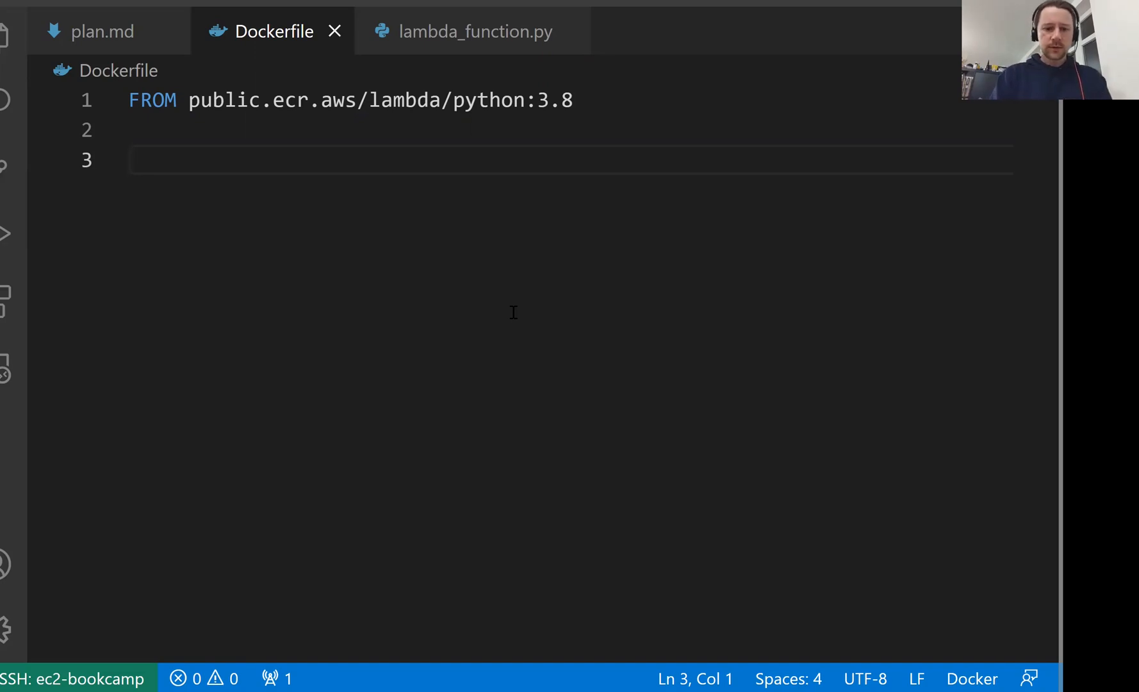
Add a RUN pip install line for keras-image-helper and tflite_runtime
text(RUN pip install)
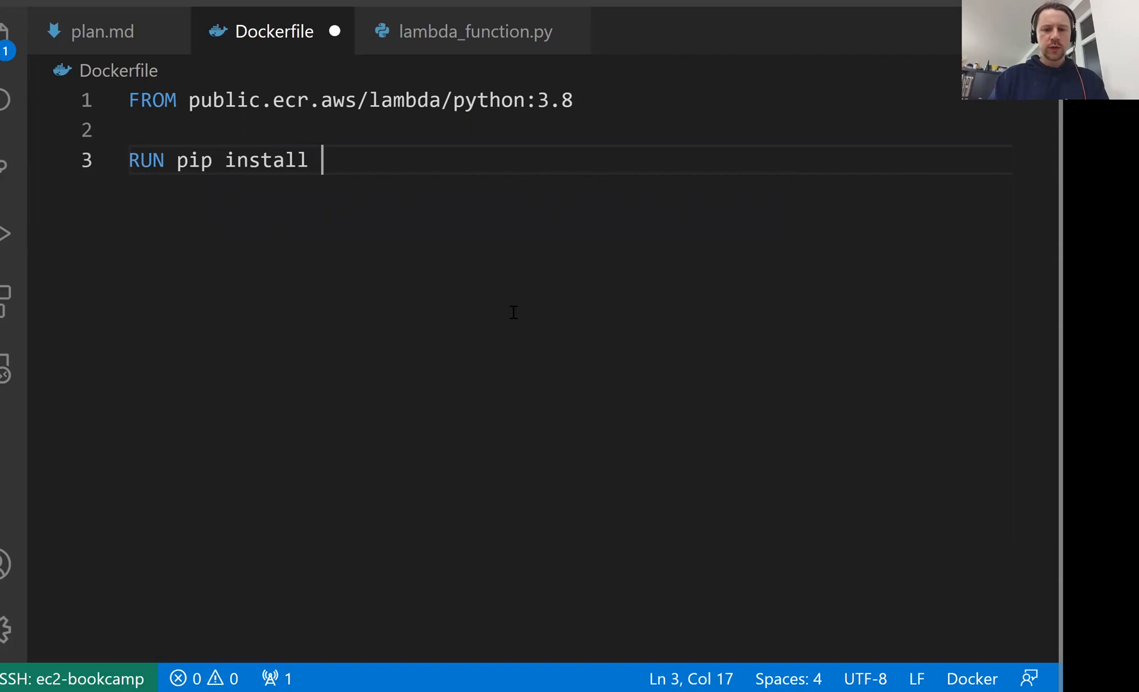
text(keras-i)
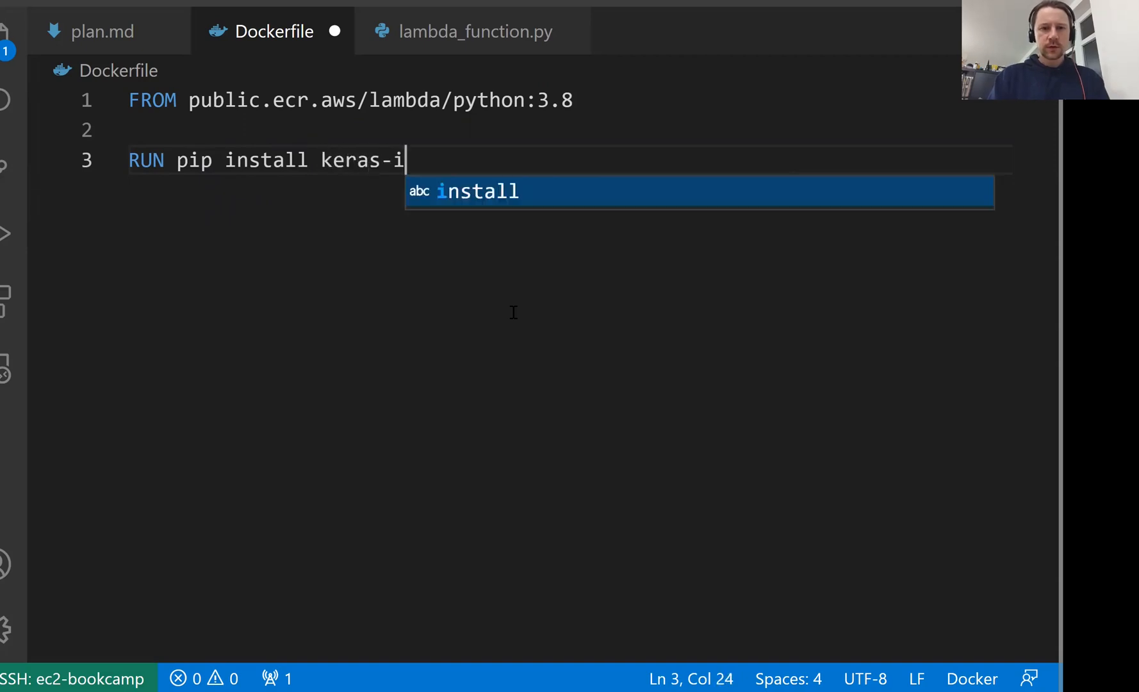
text(mage-helper)
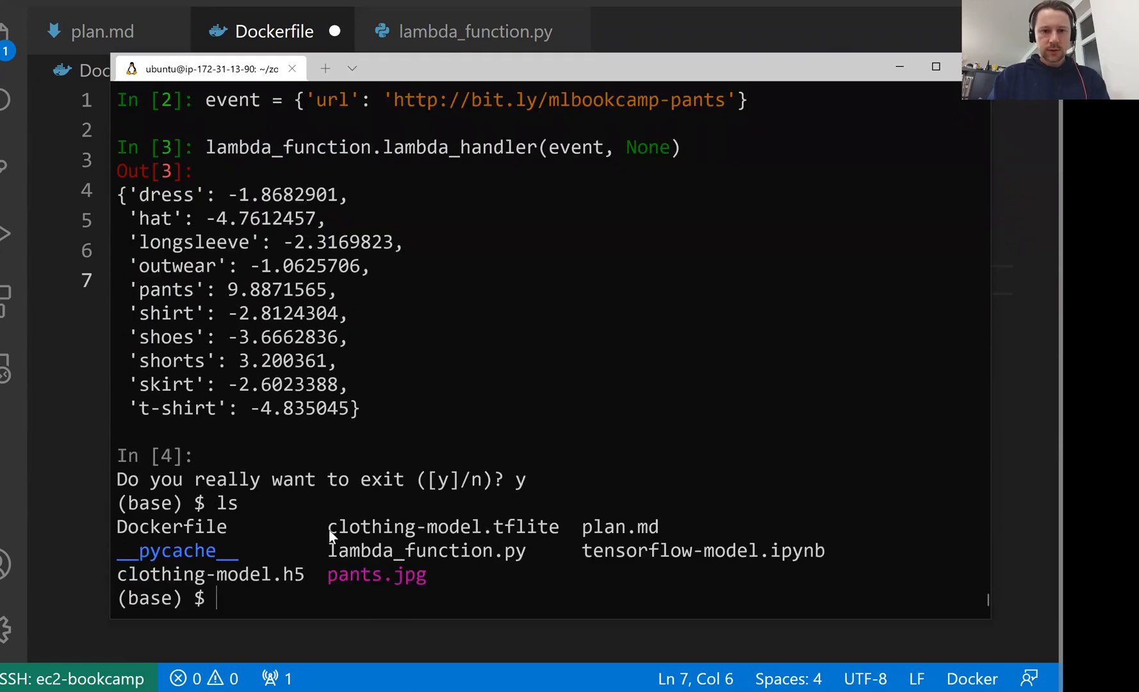
Add COPY lines for the model file and lambda_function.py
double_click(442, 527)
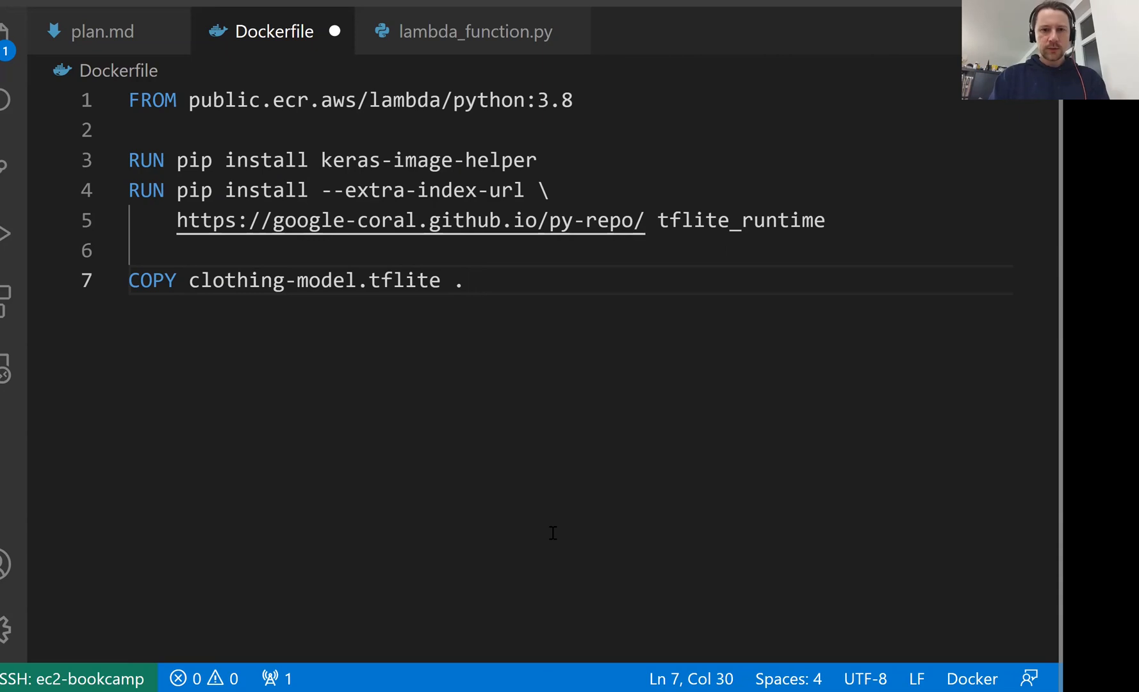
text(COP)
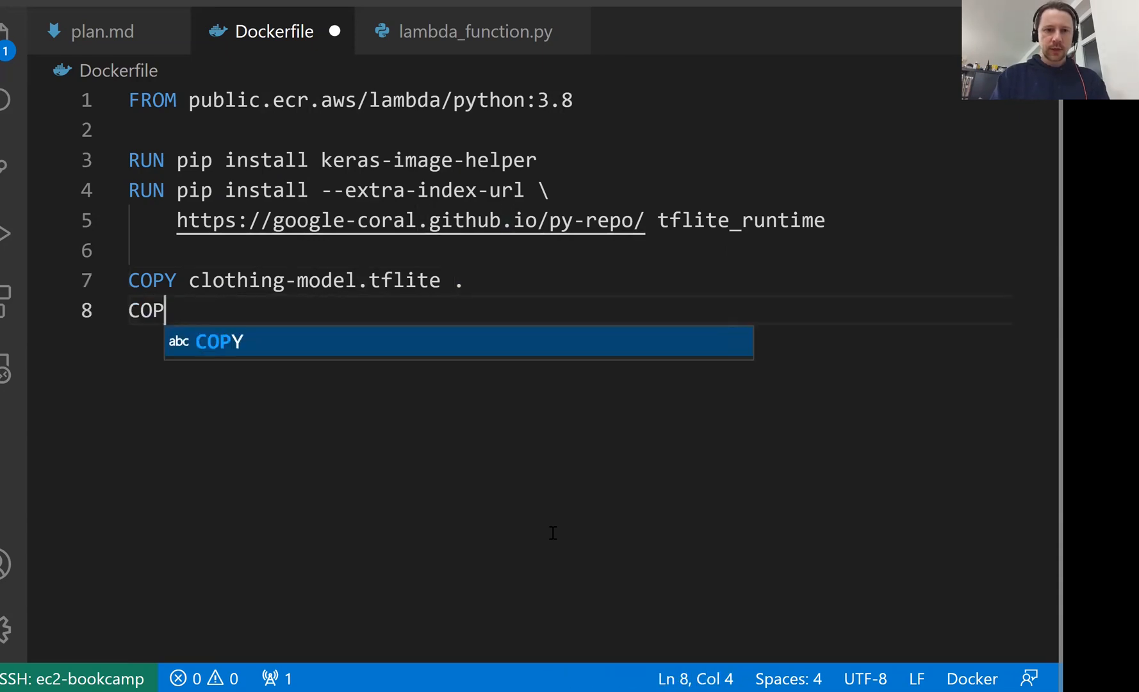
text(Y lambda_function.py .)
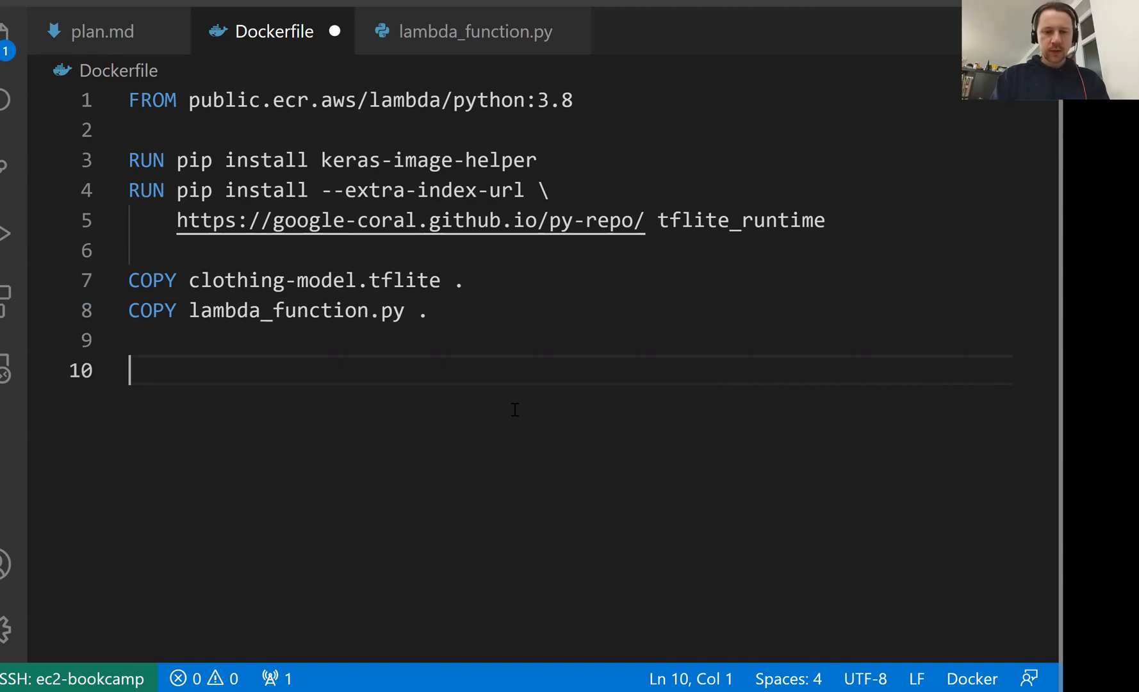
Add the CMD line pointing at the lambda_function handler
text(CMD)
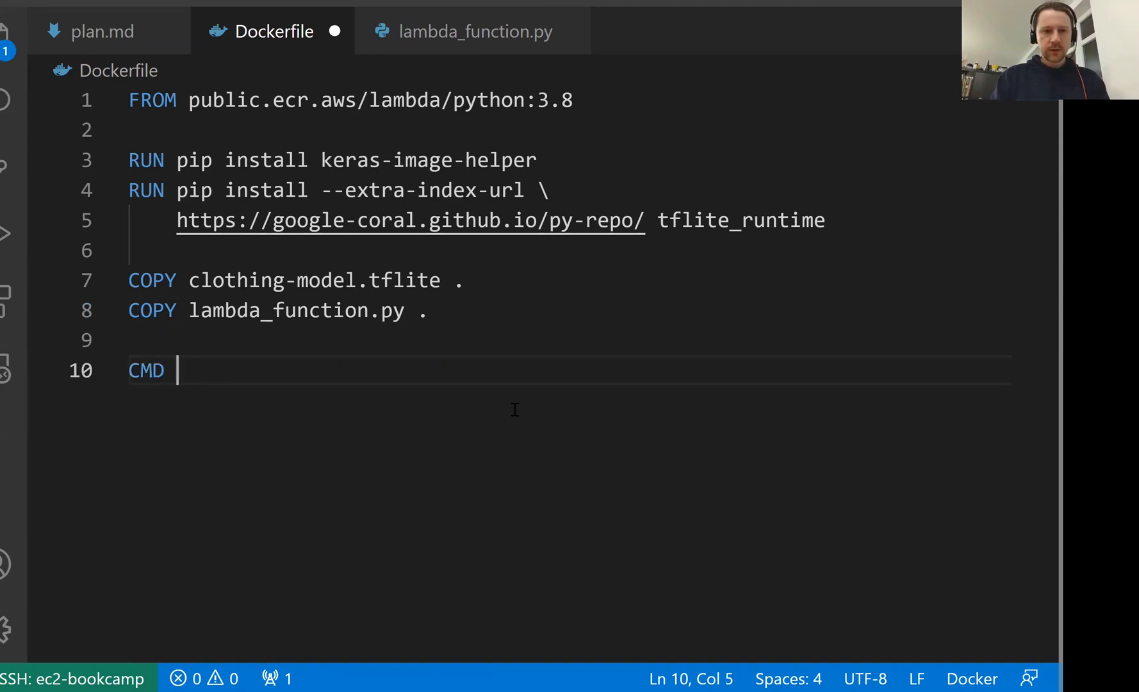
text([])
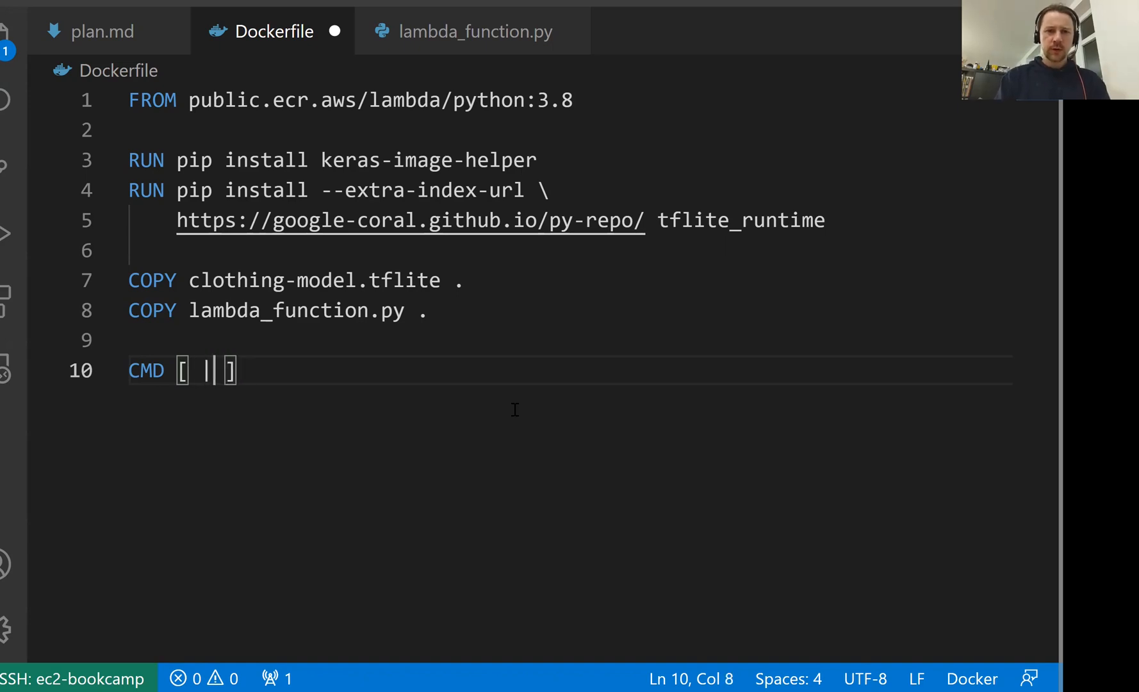
text("")
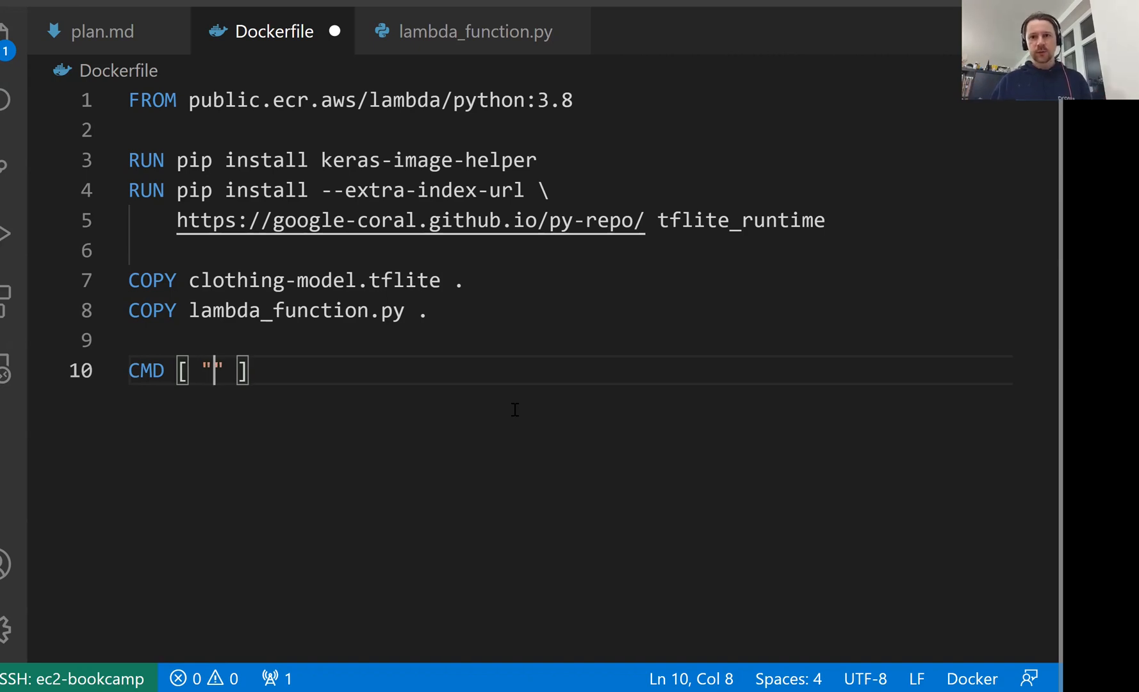
text(lambd)
text(docker)
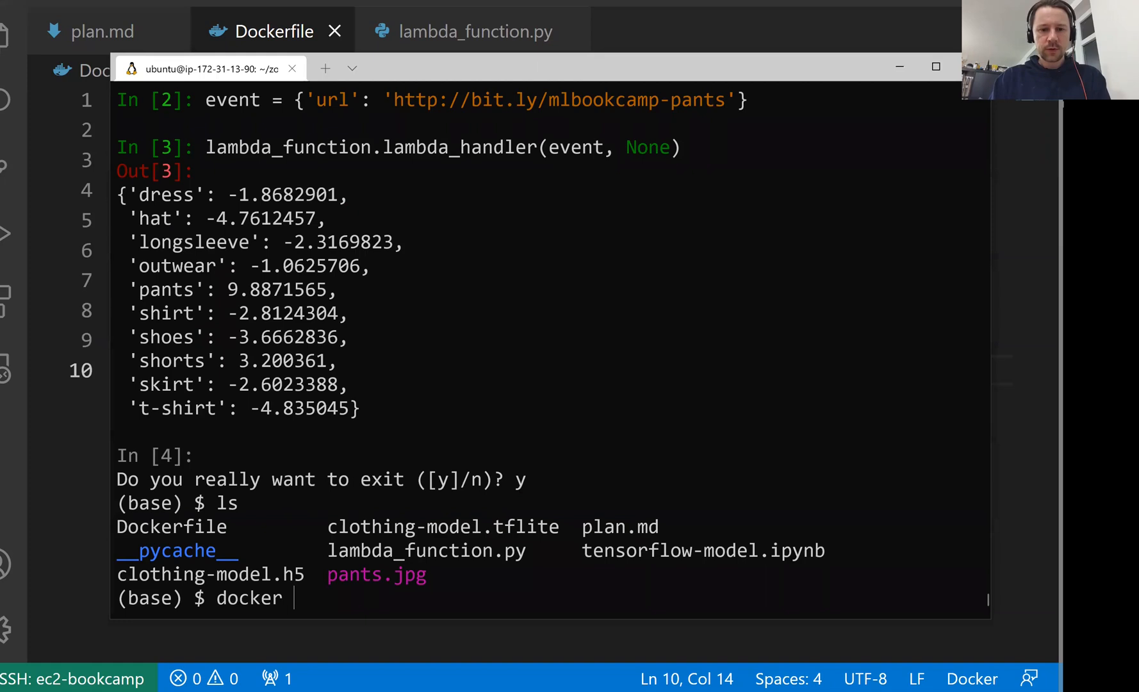
Run docker build -t clothing-model . and watch it install keras-image-helper and tflite_runtime
text(build -t)
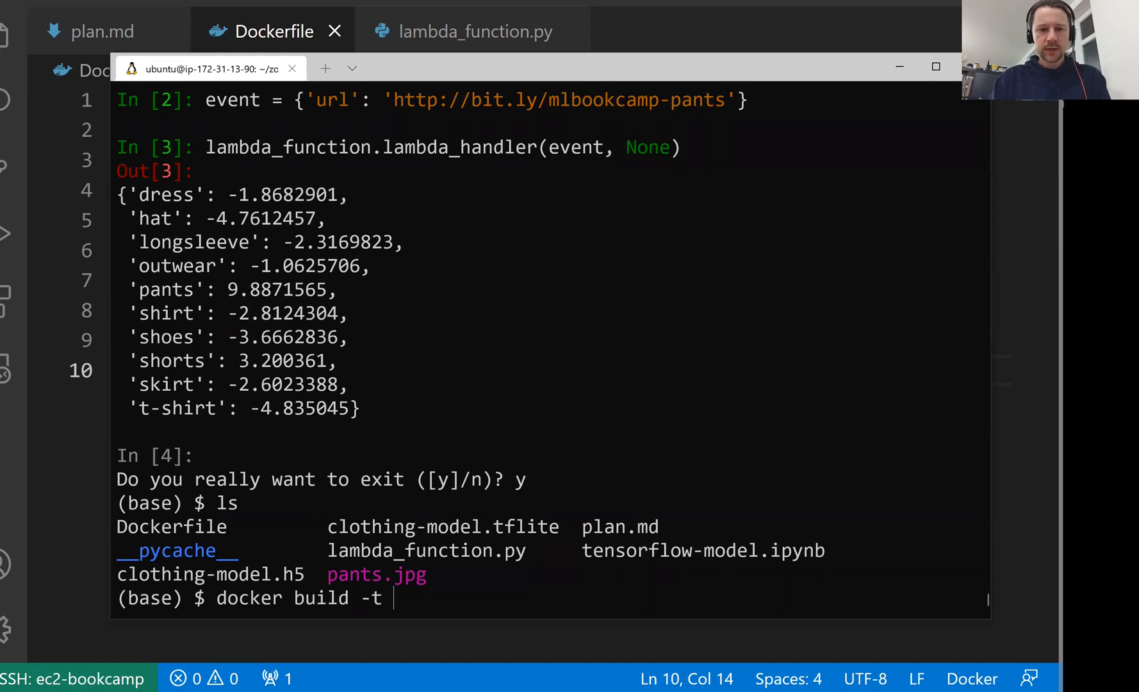
text(clothing)
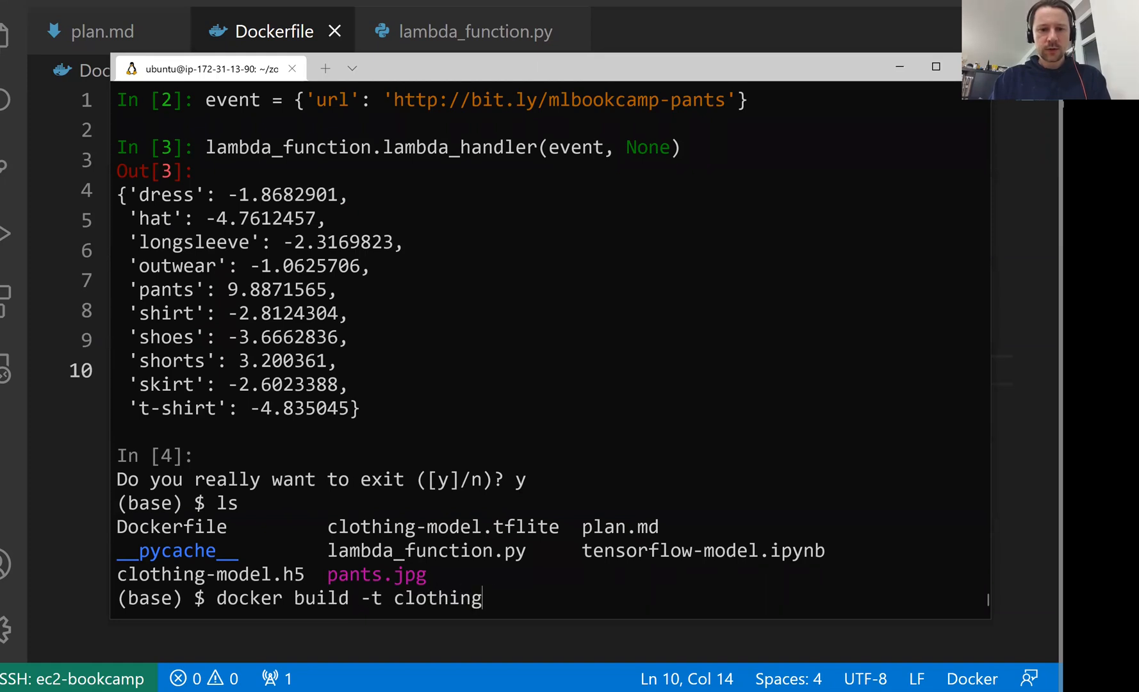
text(-model .)
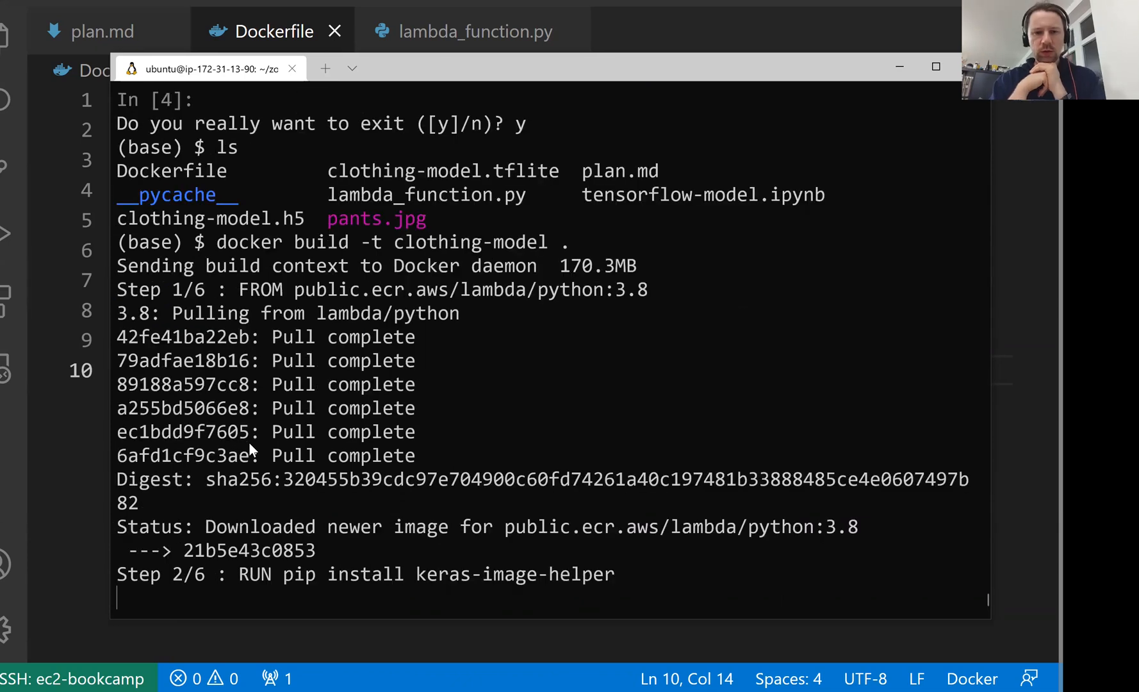
scroll(down, 3)
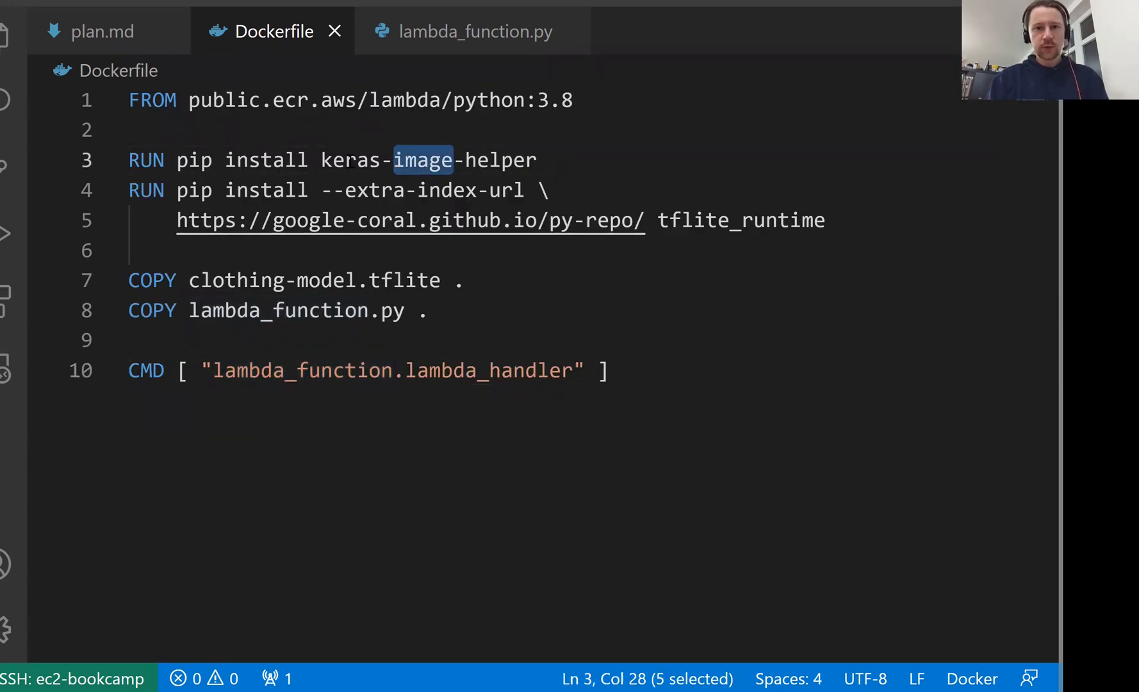
double_click(350, 160)
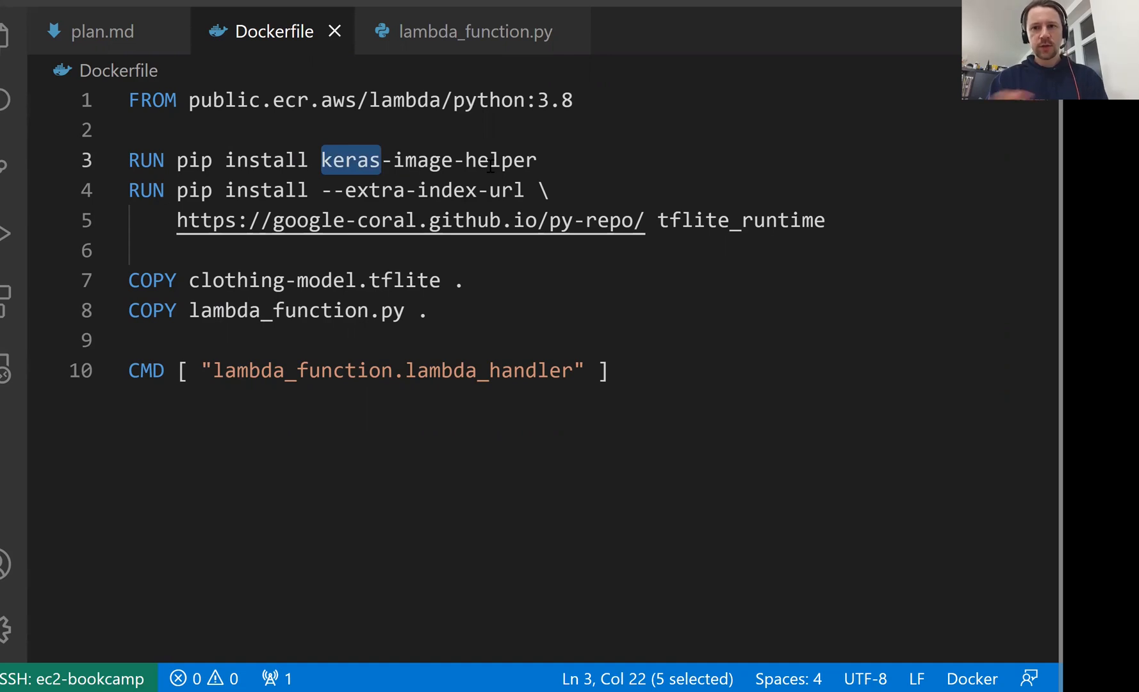
double_click(740, 220)
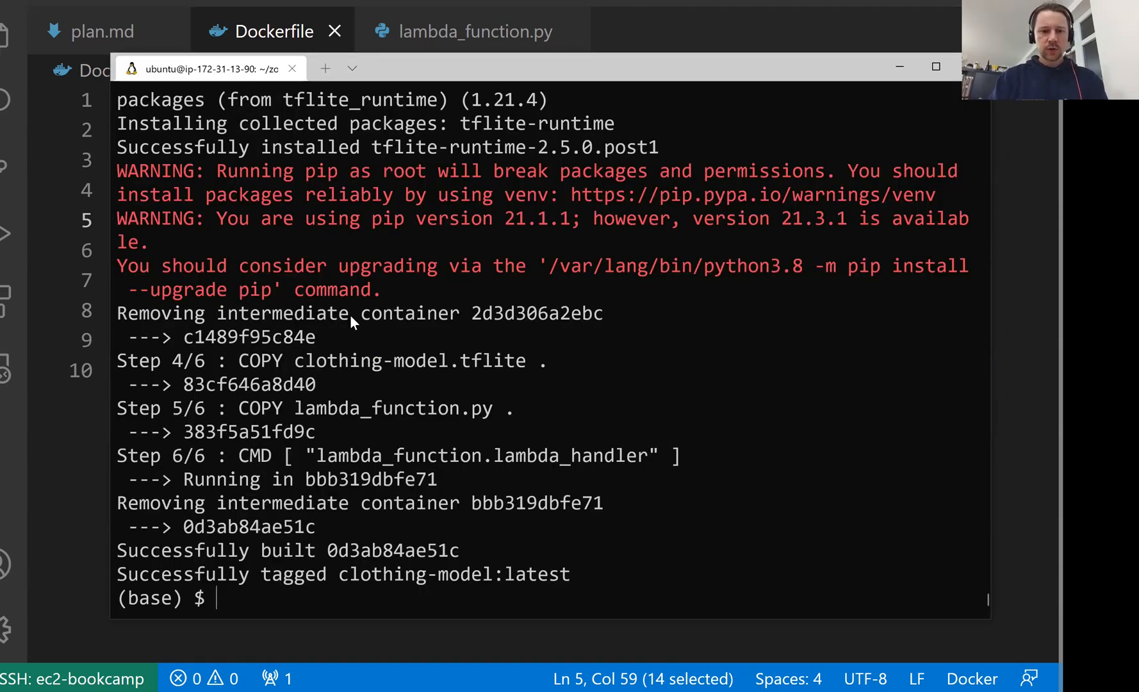
Run docker run -it --rm -p 8080:8080 clothing-model:latest to start the Lambda runtime
text(docker)
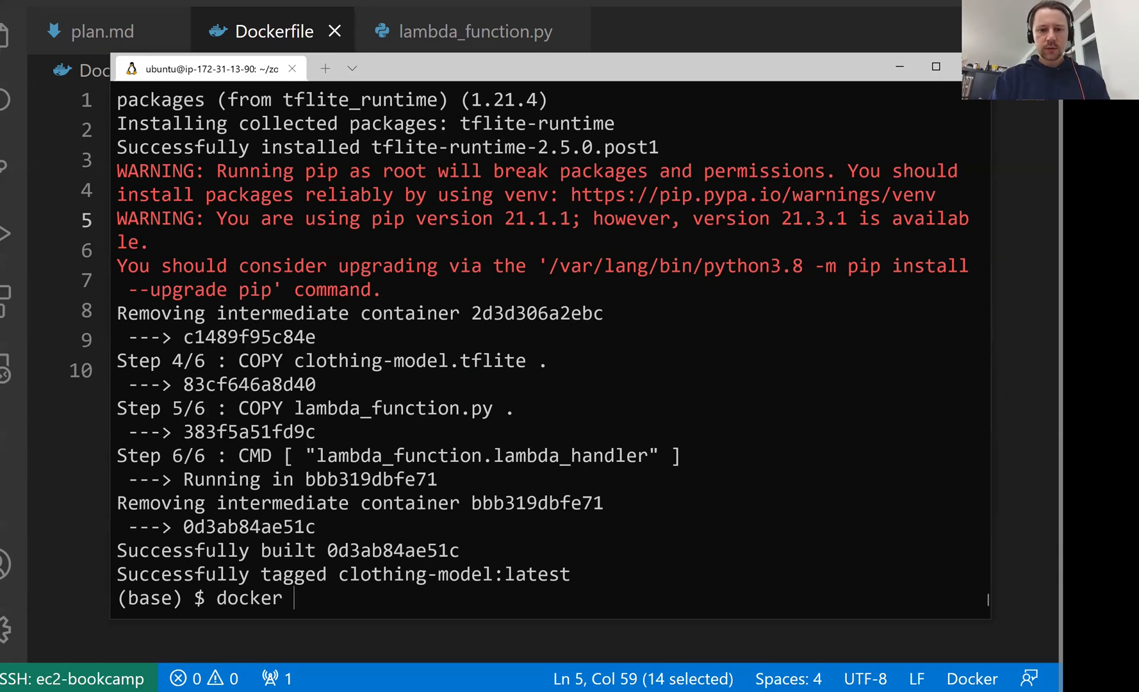
text(run -it -)
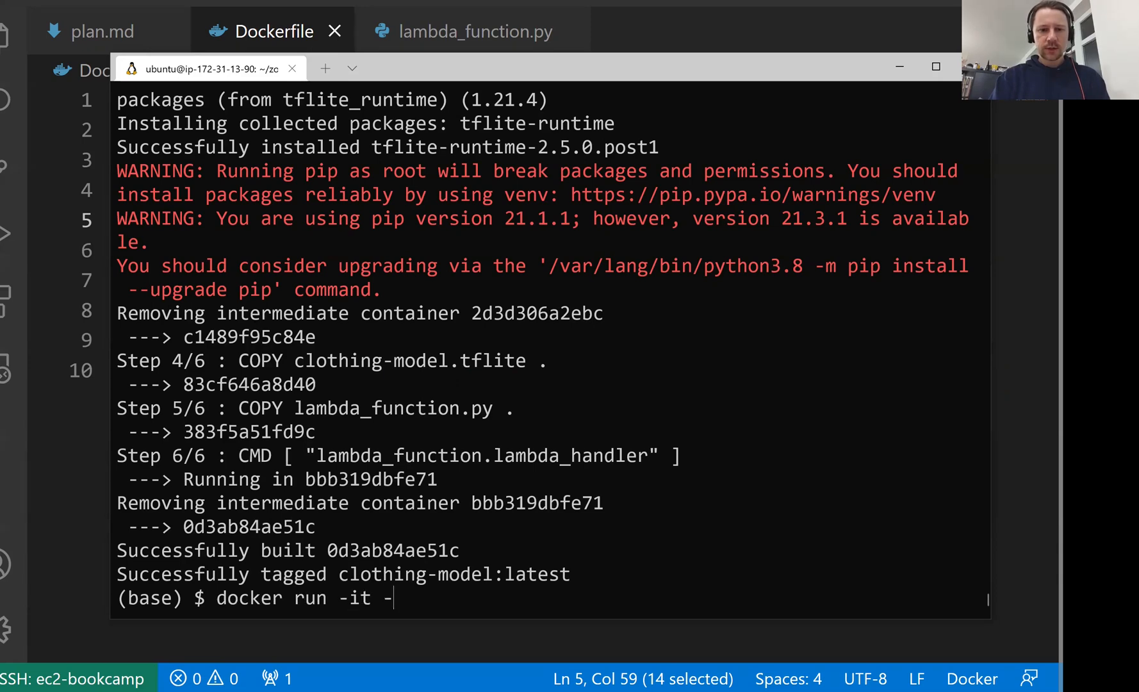
text(rm)
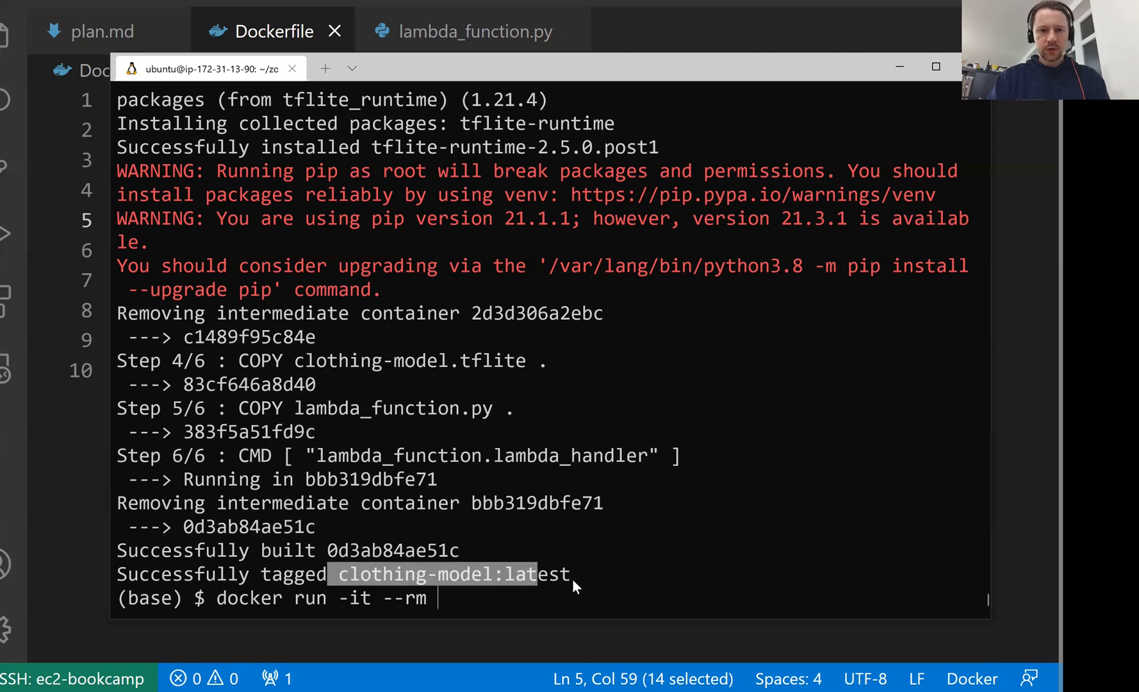
text(clothing-model:latest -p)
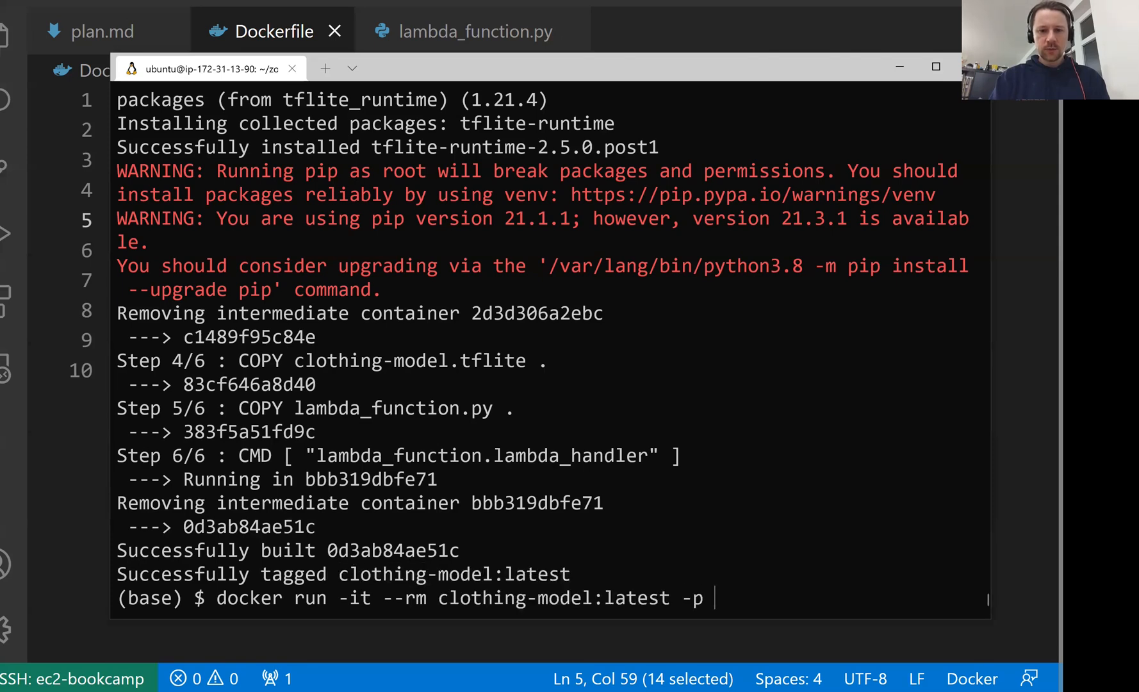
text(8080:80808)
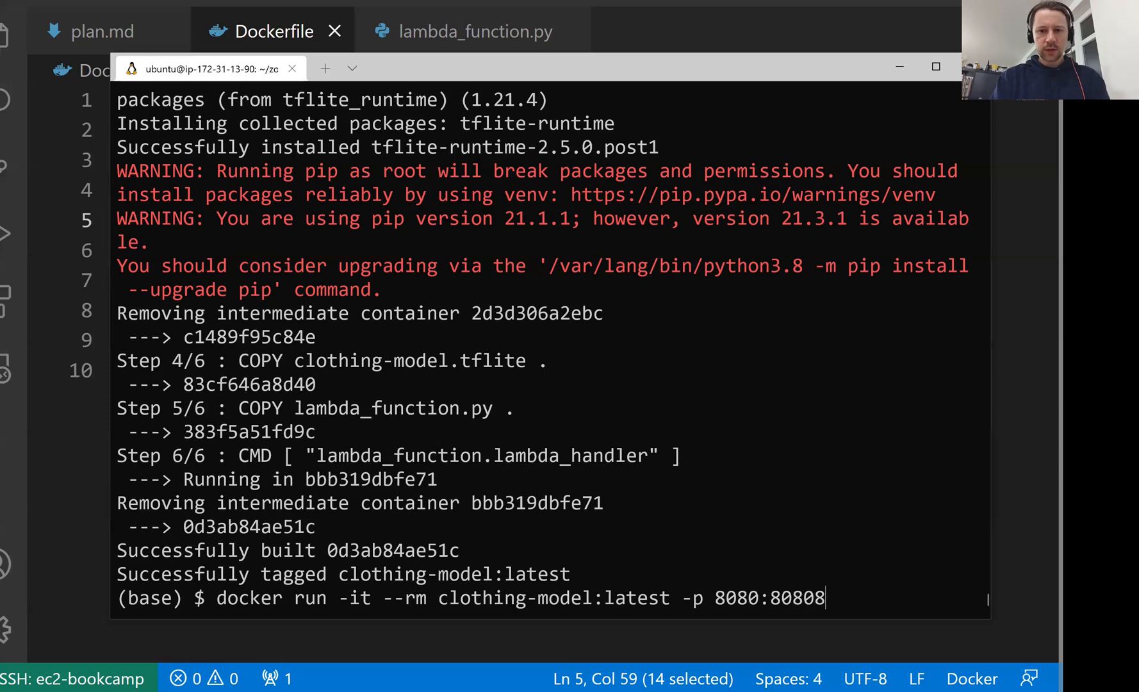
double_click(552, 597)
text( -p 8080:8080)
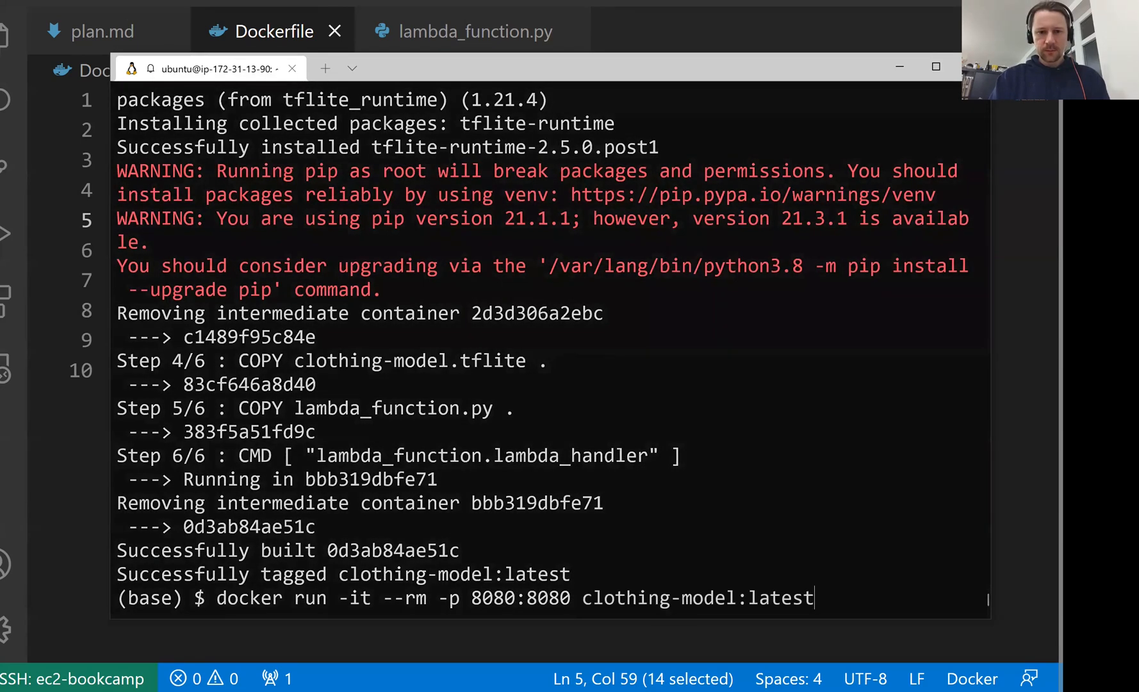
key(Return)
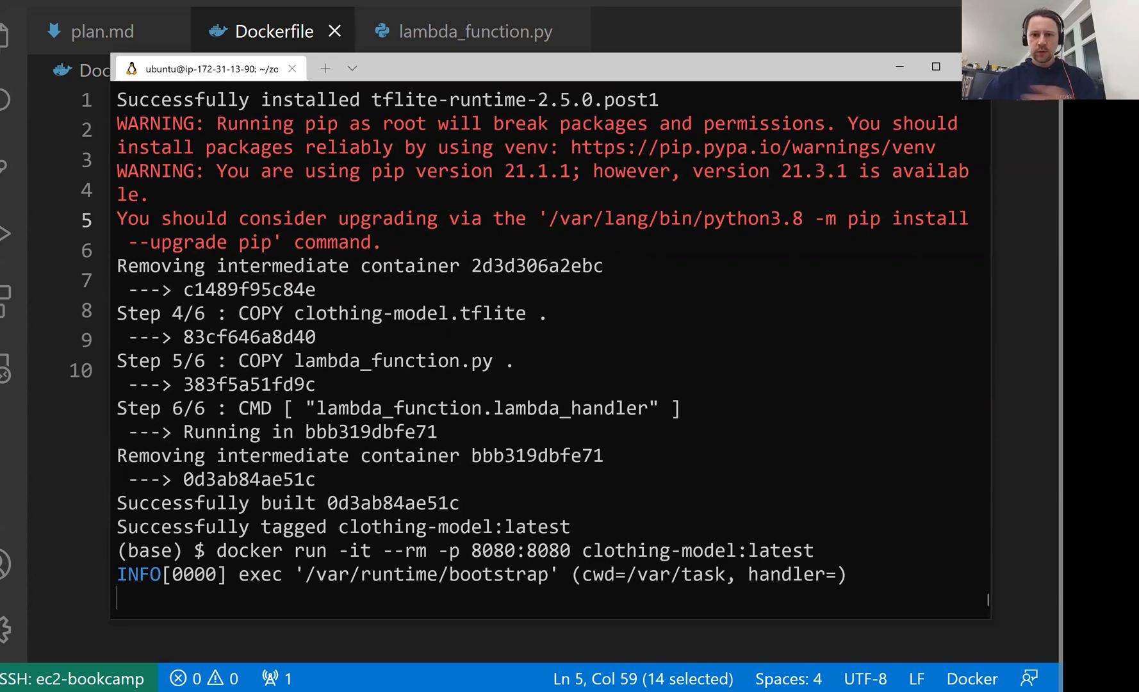
mouse_move(514, 576)
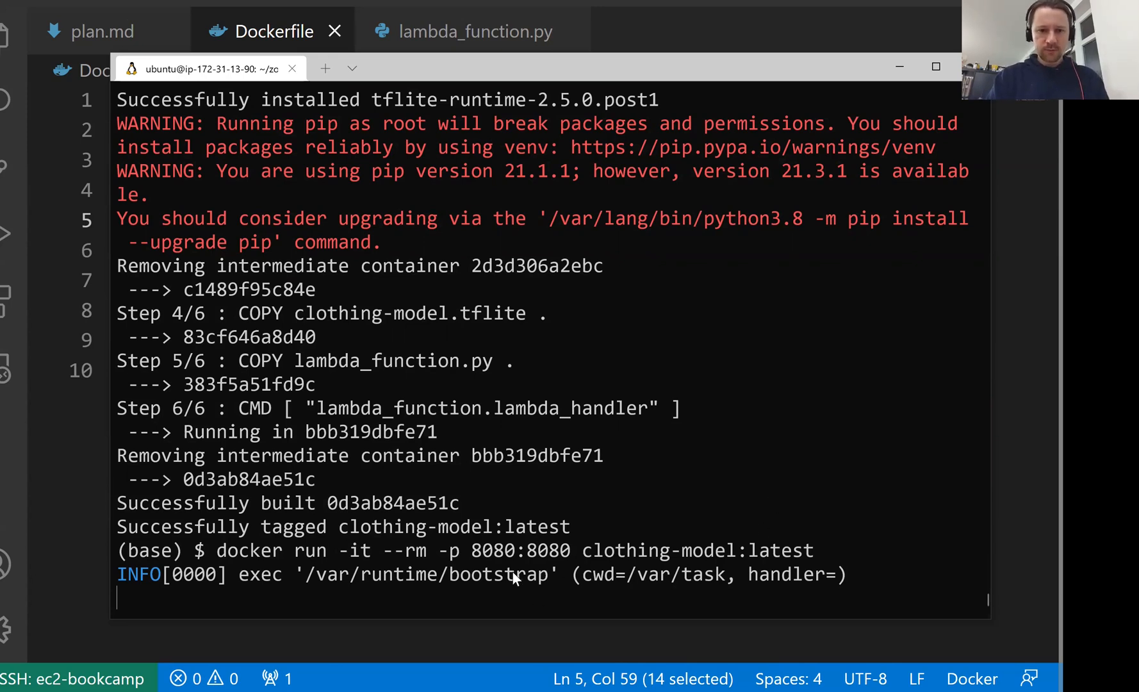
mouse_move(87, 208)
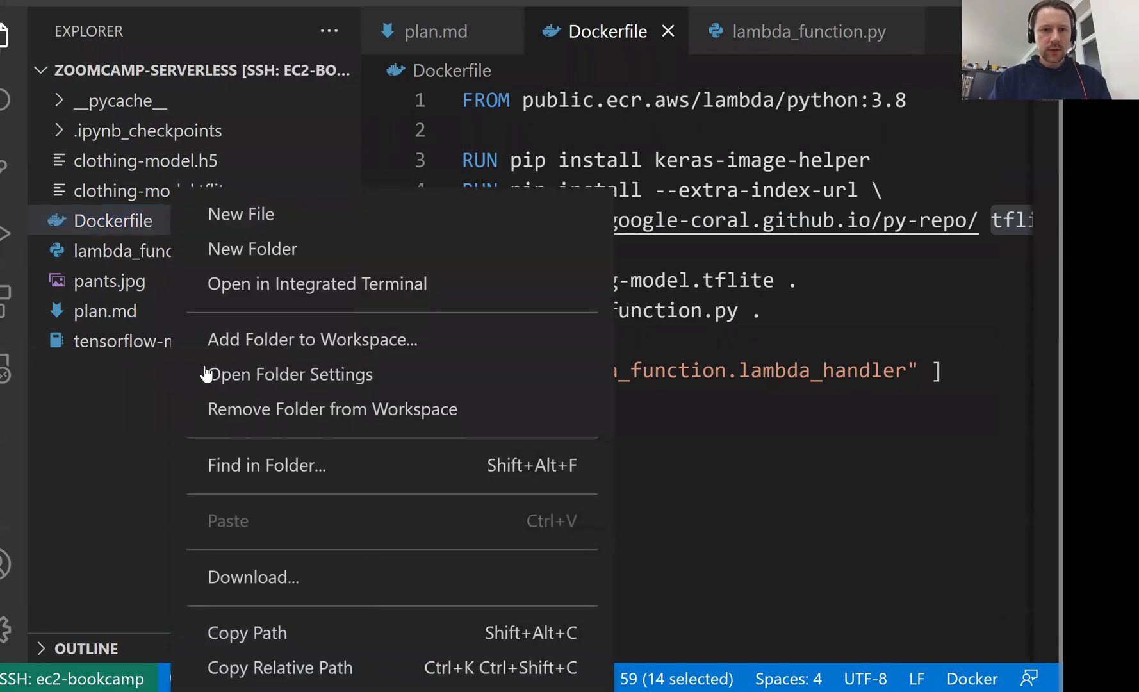
click(241, 213)
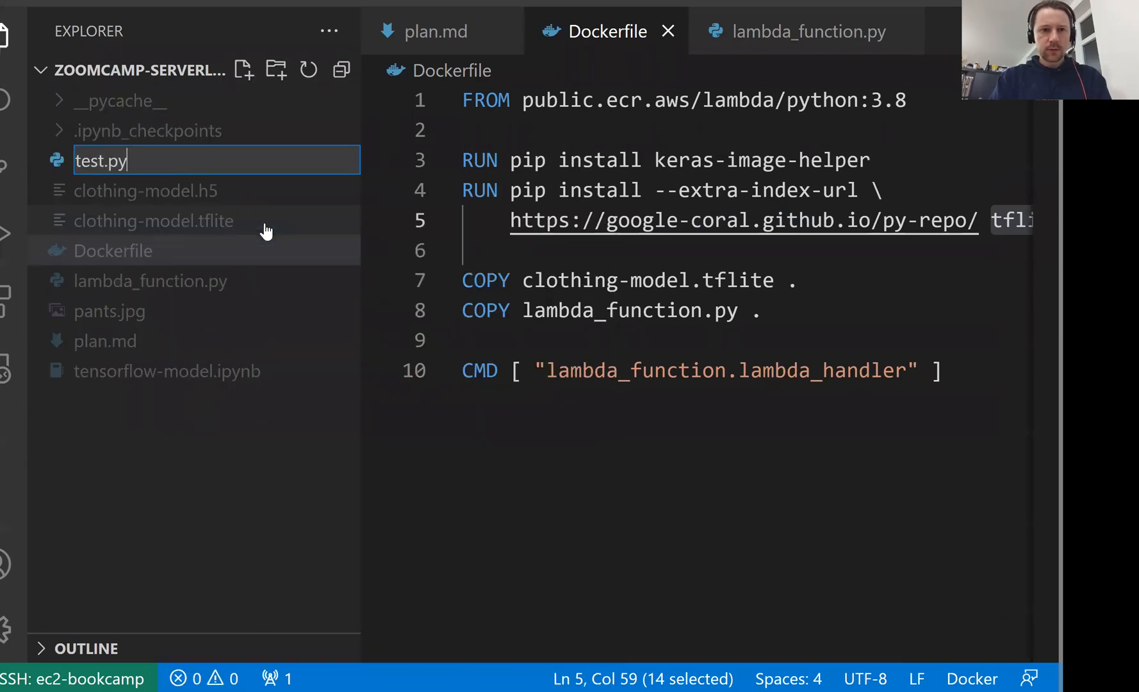
text(import requests)
text(url = 'h)
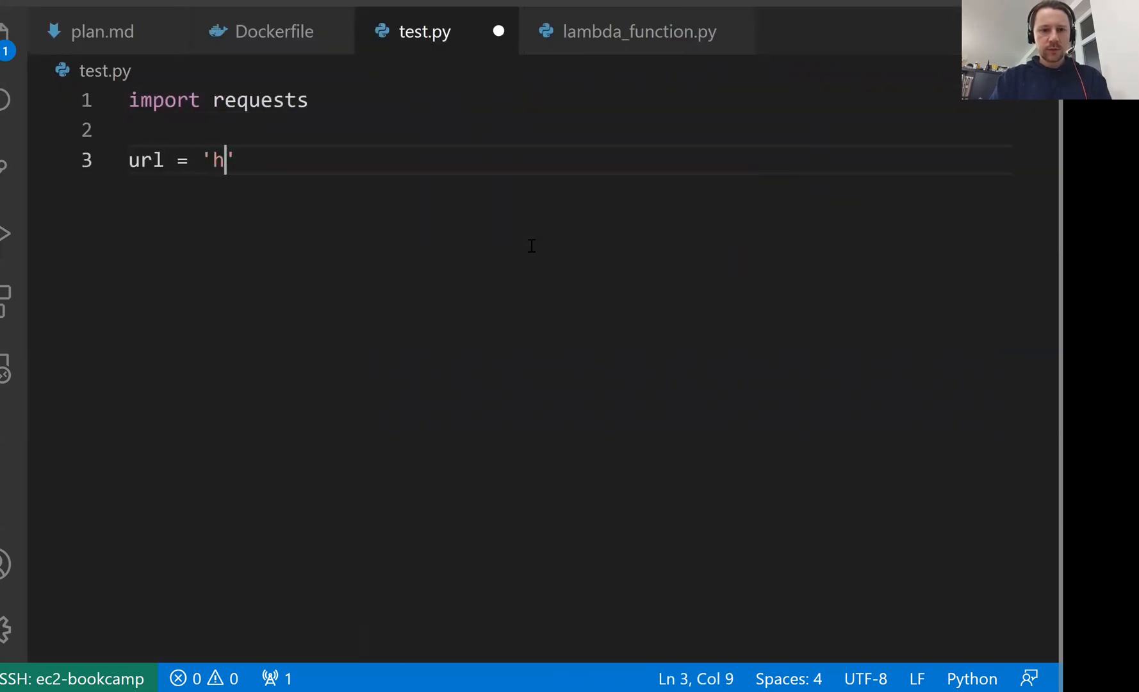
text(ttp://localhost)
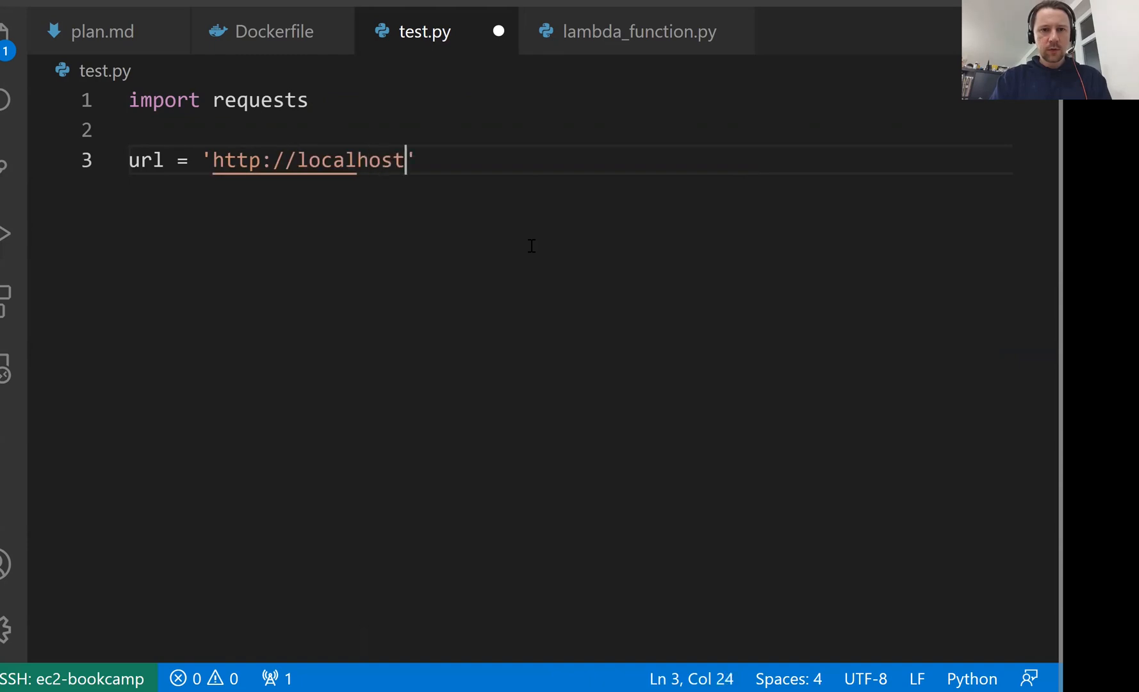
text(:8080/201)
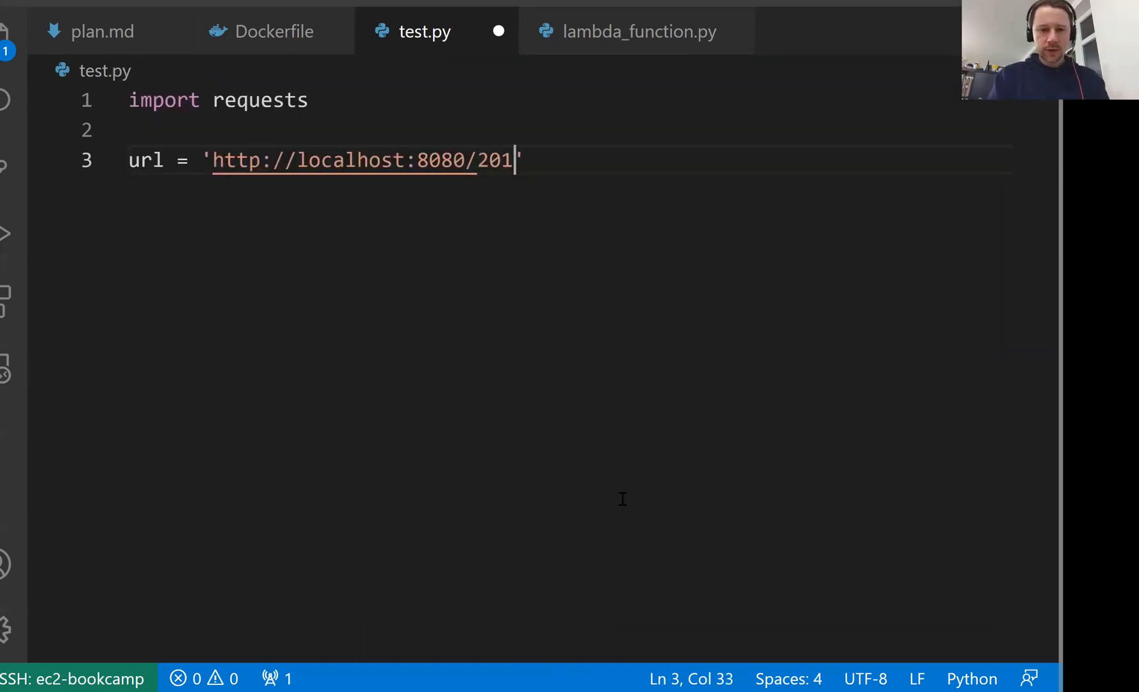
text(5-03-31)
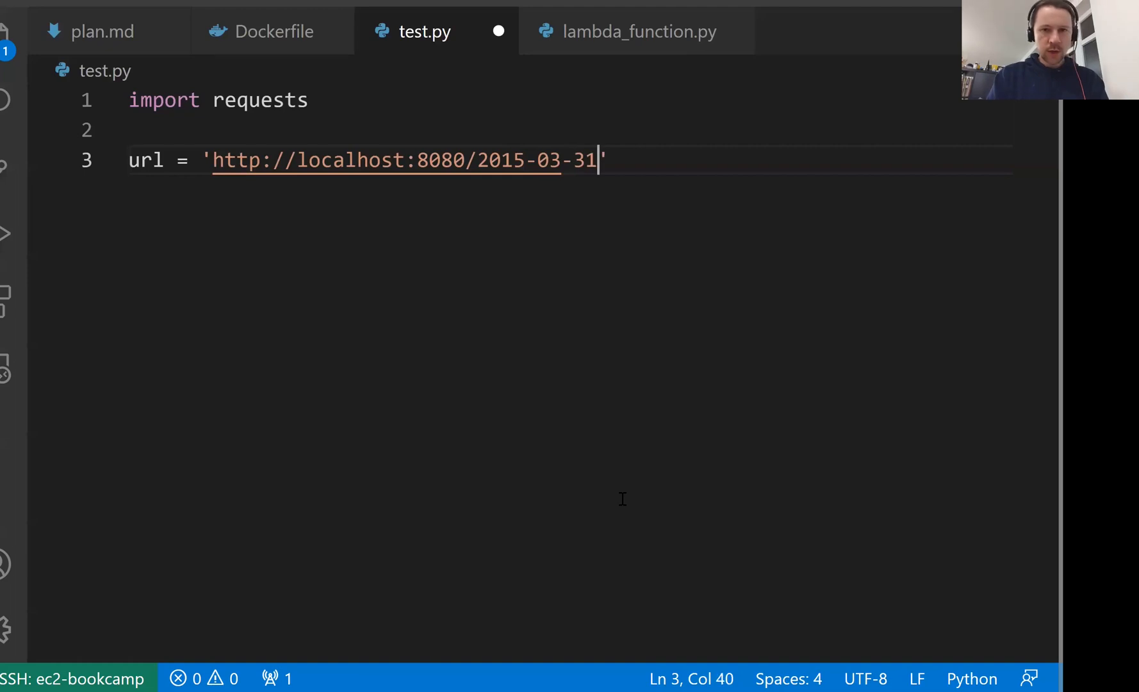
text(/fun)
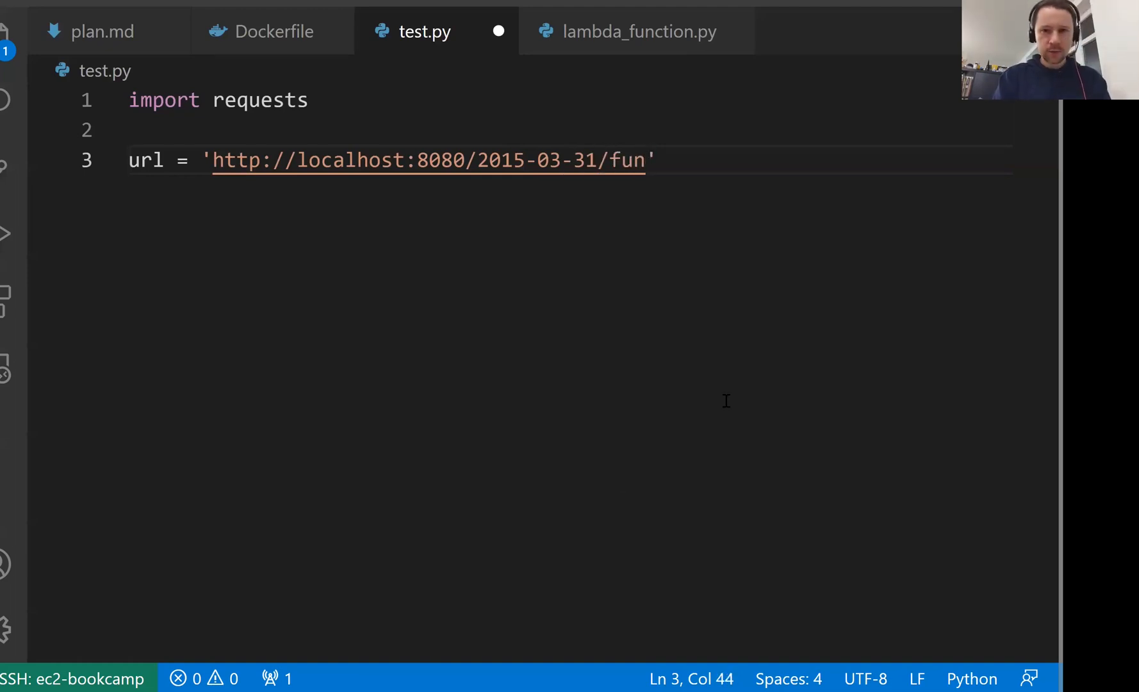
text(ction)
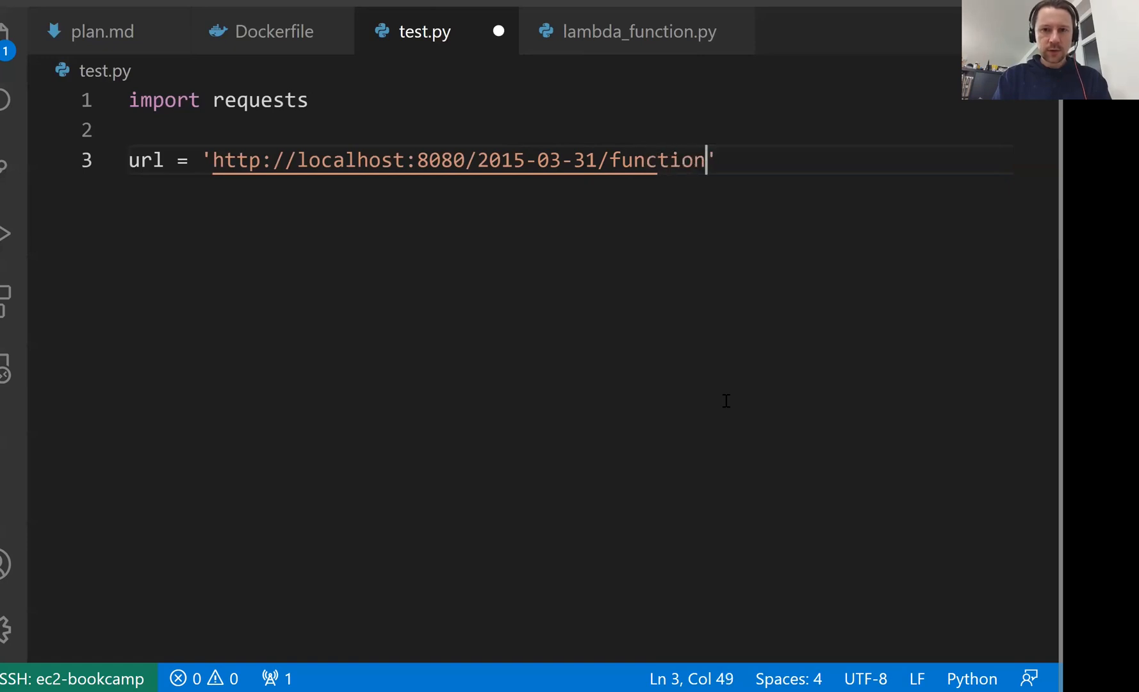
text(s/function/i)
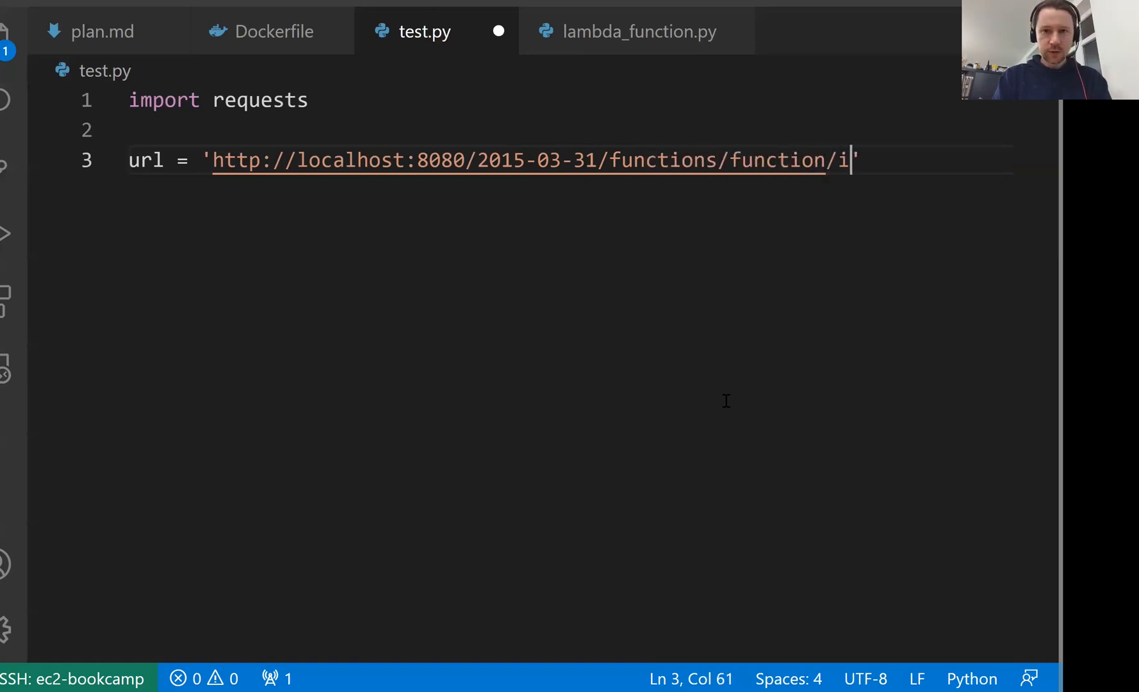
text(nvocations)
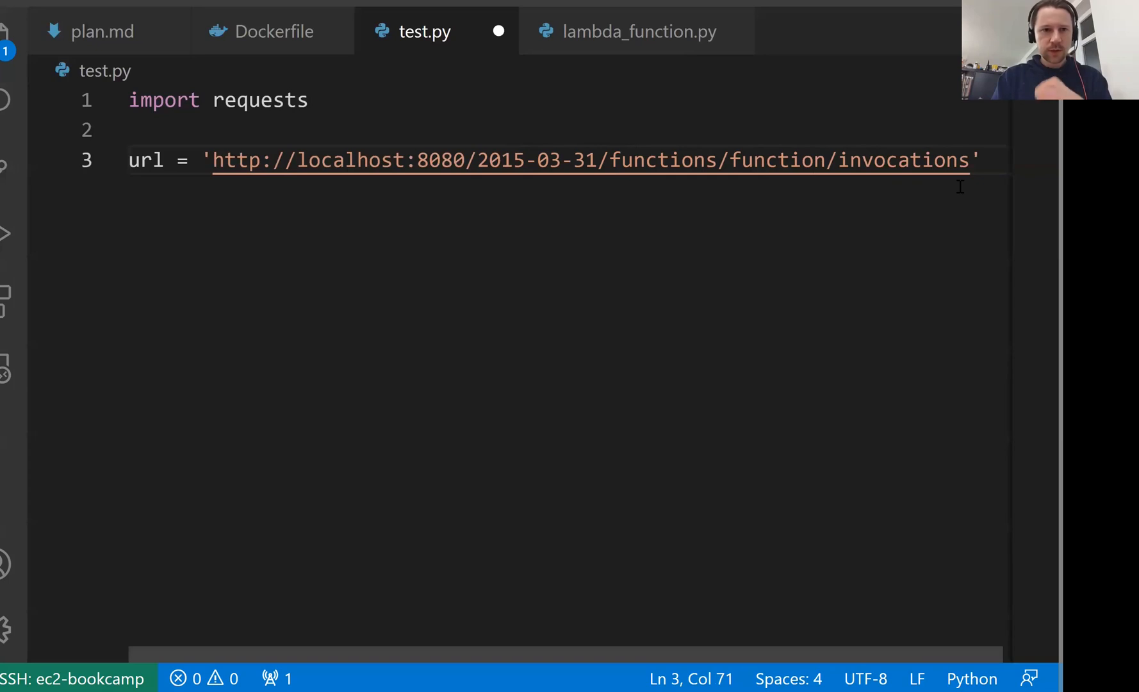
Post the pants image URL data with requests and print the JSON result
text(re)
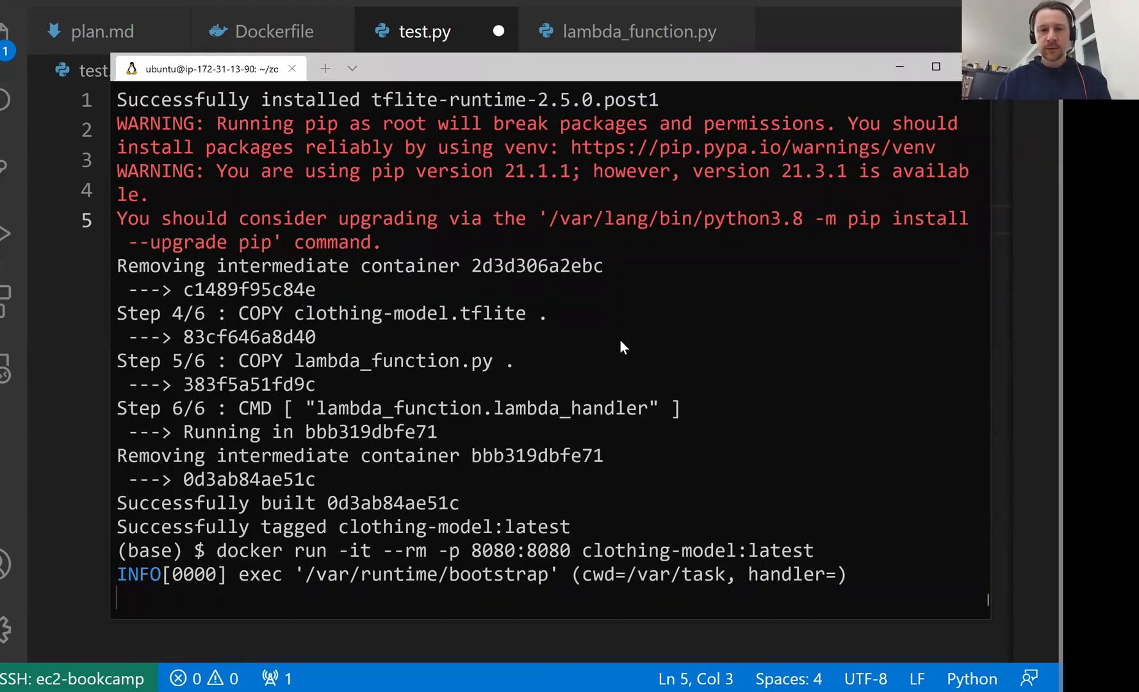
mouse_move(619, 497)
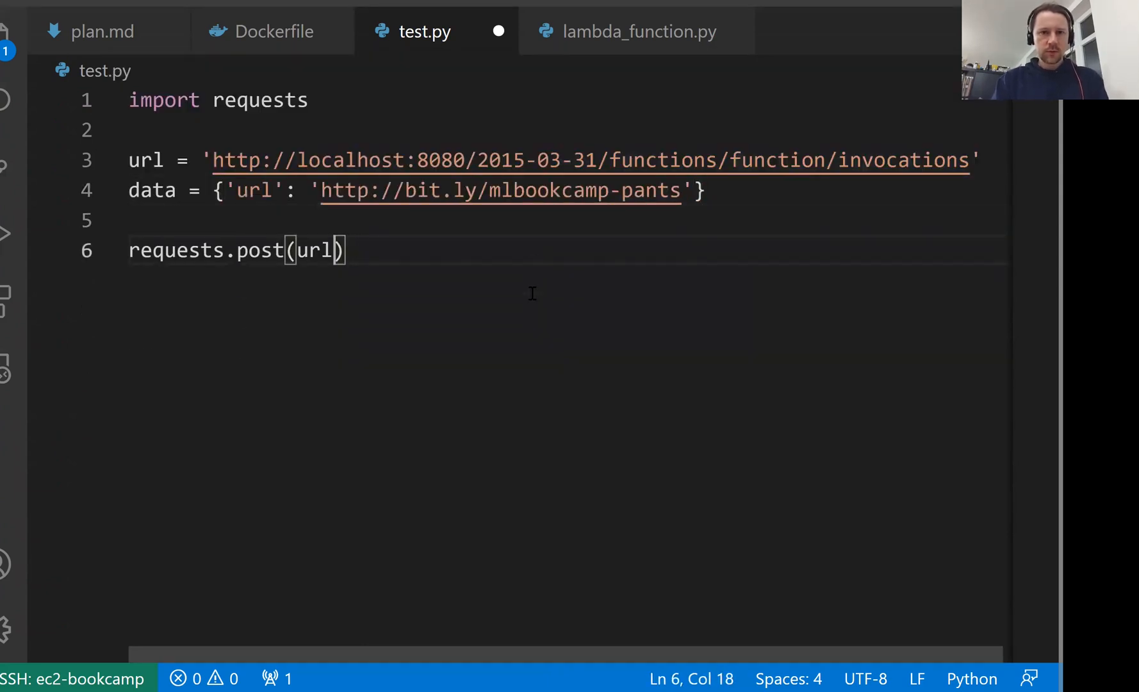
text(, json=data)
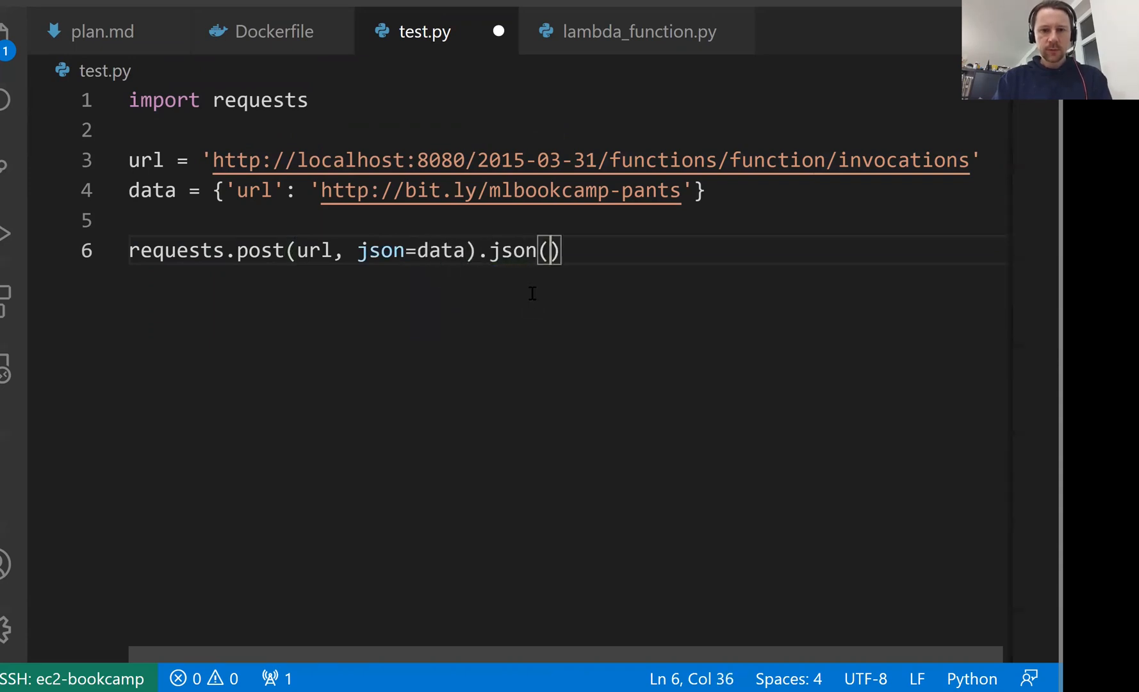
text(result =)
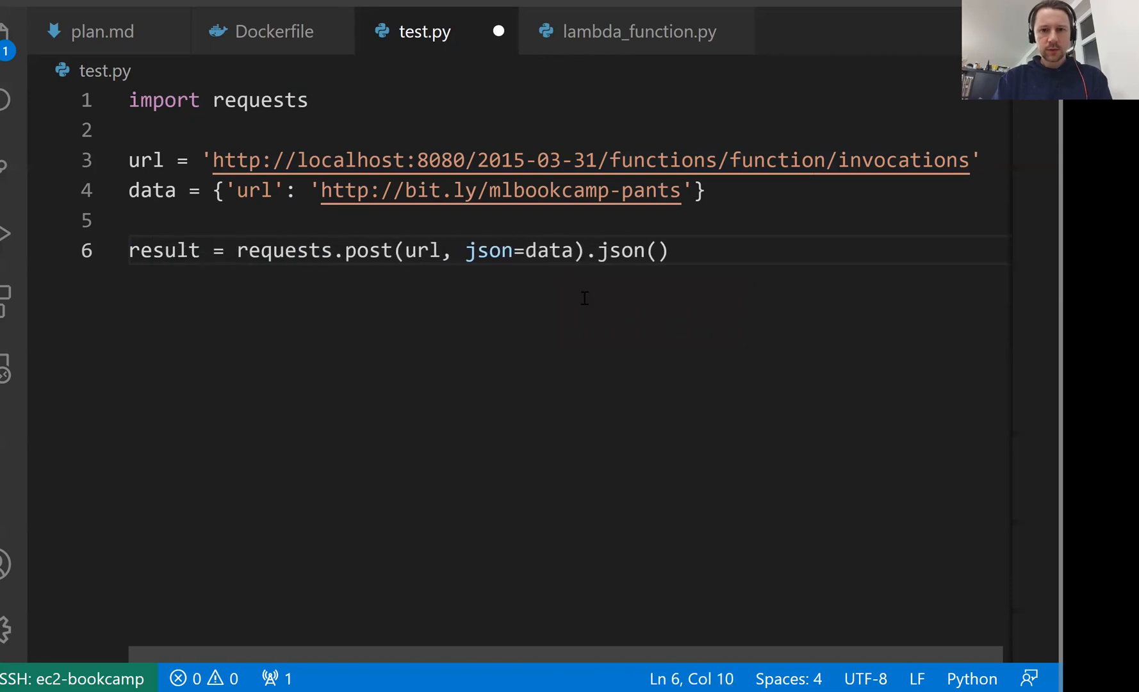
text(print()
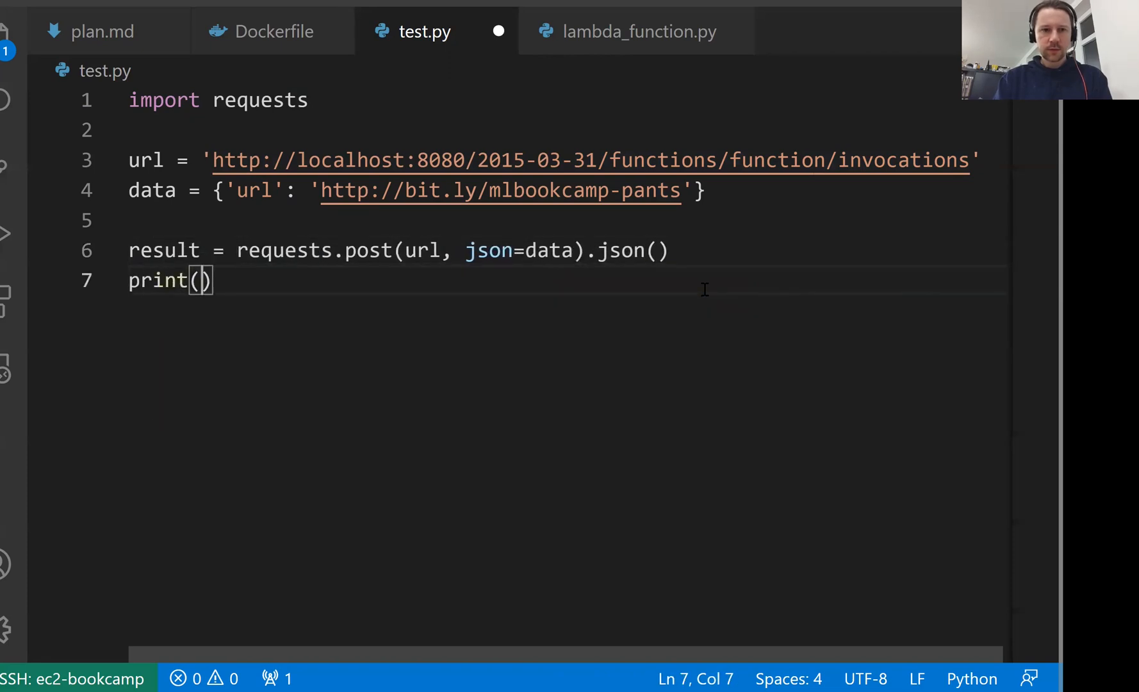
text(result)
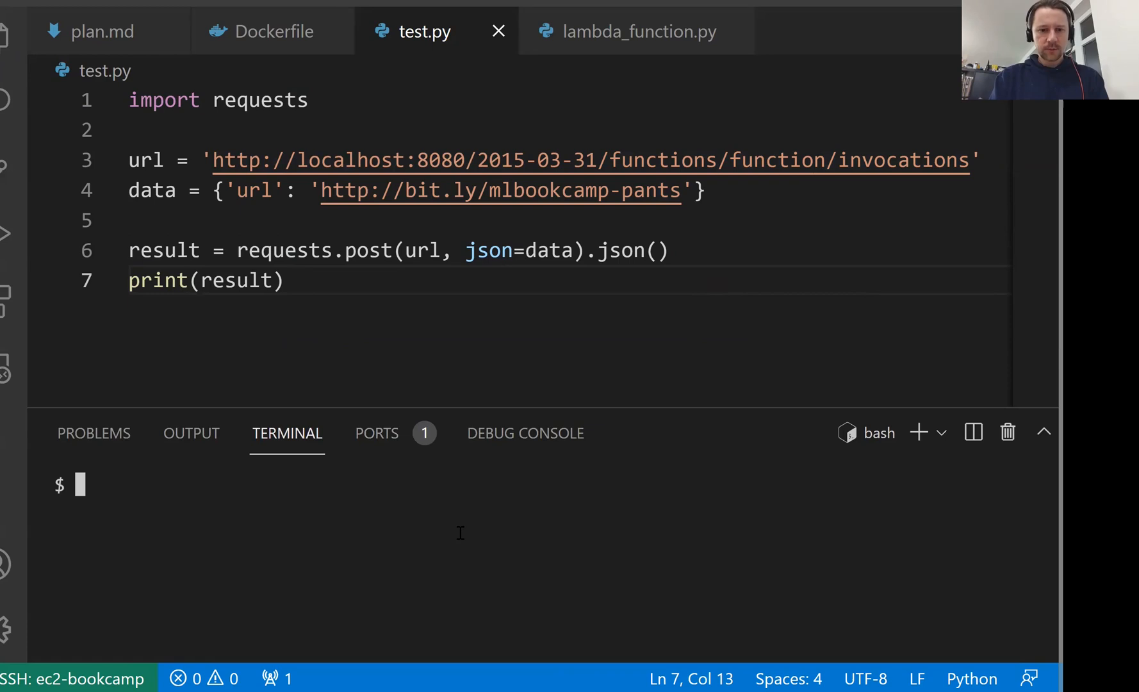
Run python test.py against the container and read the returned import error
text(python)
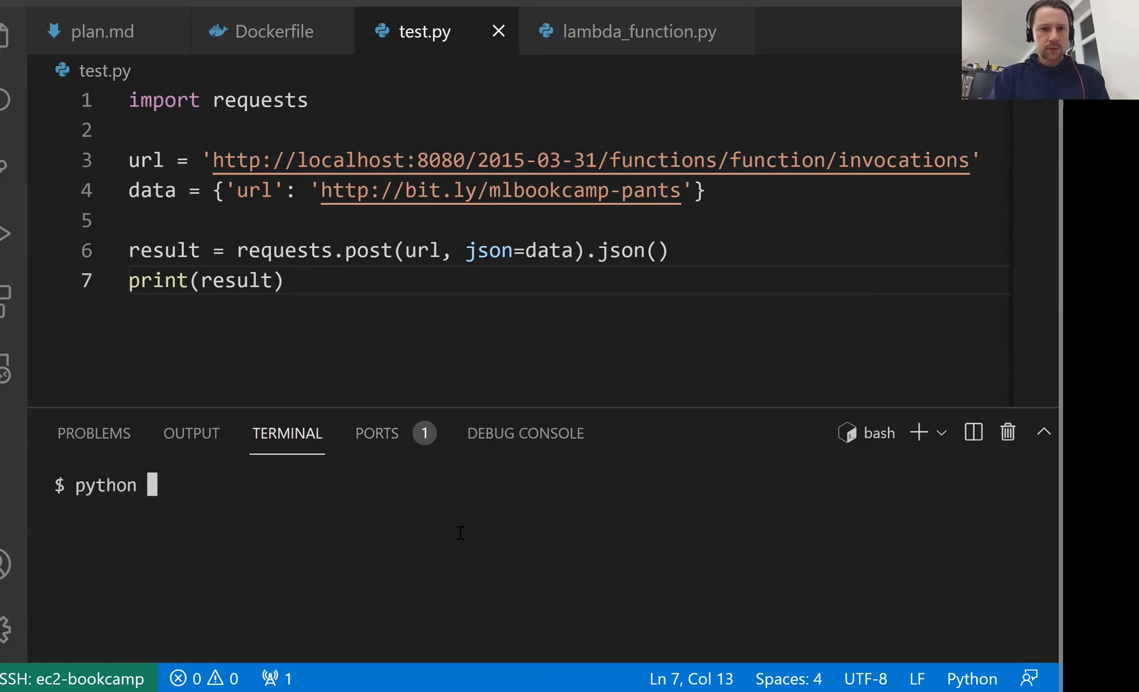
text(test.py)
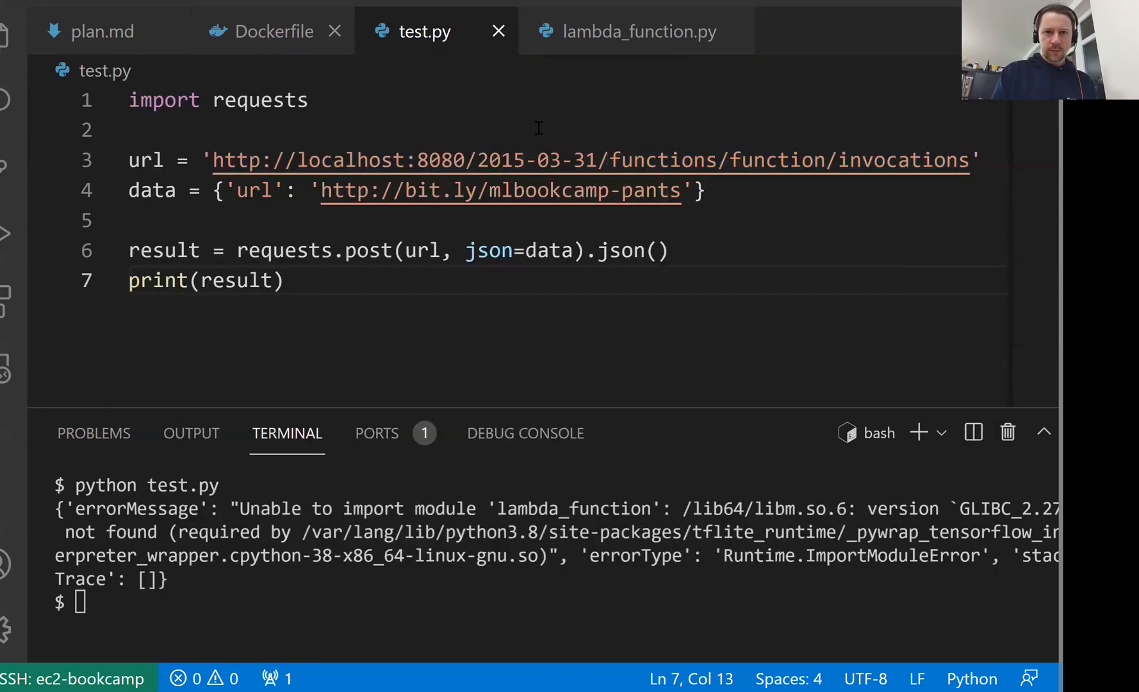
Locate GLIBC_2.27 in the container's ImportModuleError, then switch to the browser
click(274, 30)
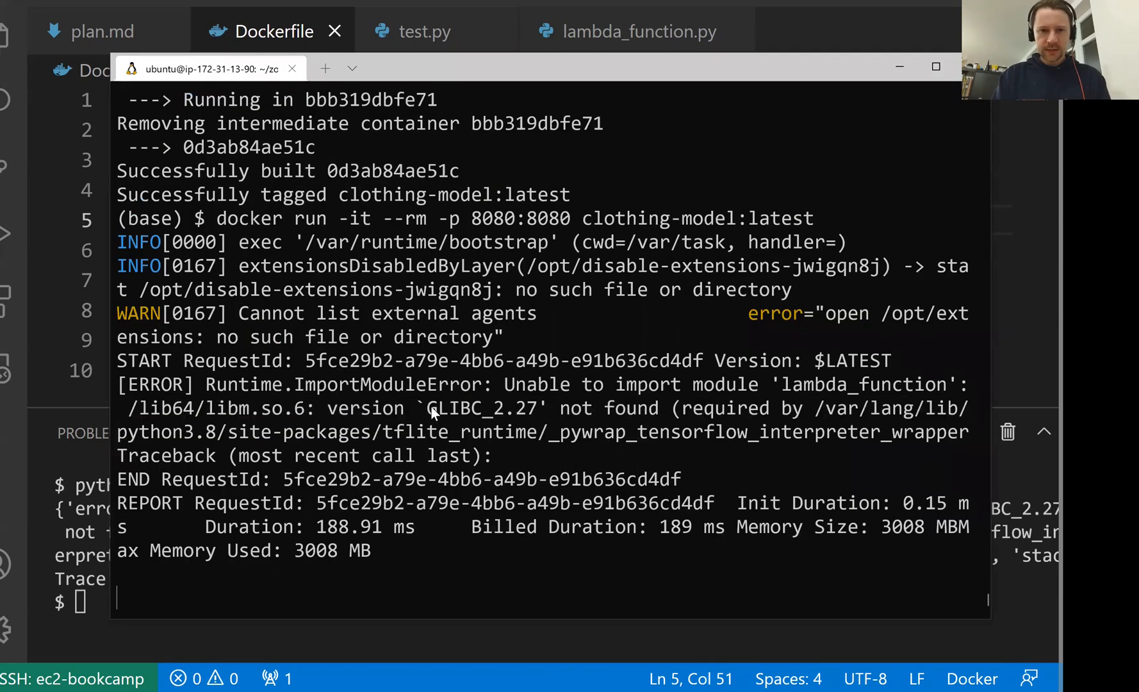
double_click(483, 407)
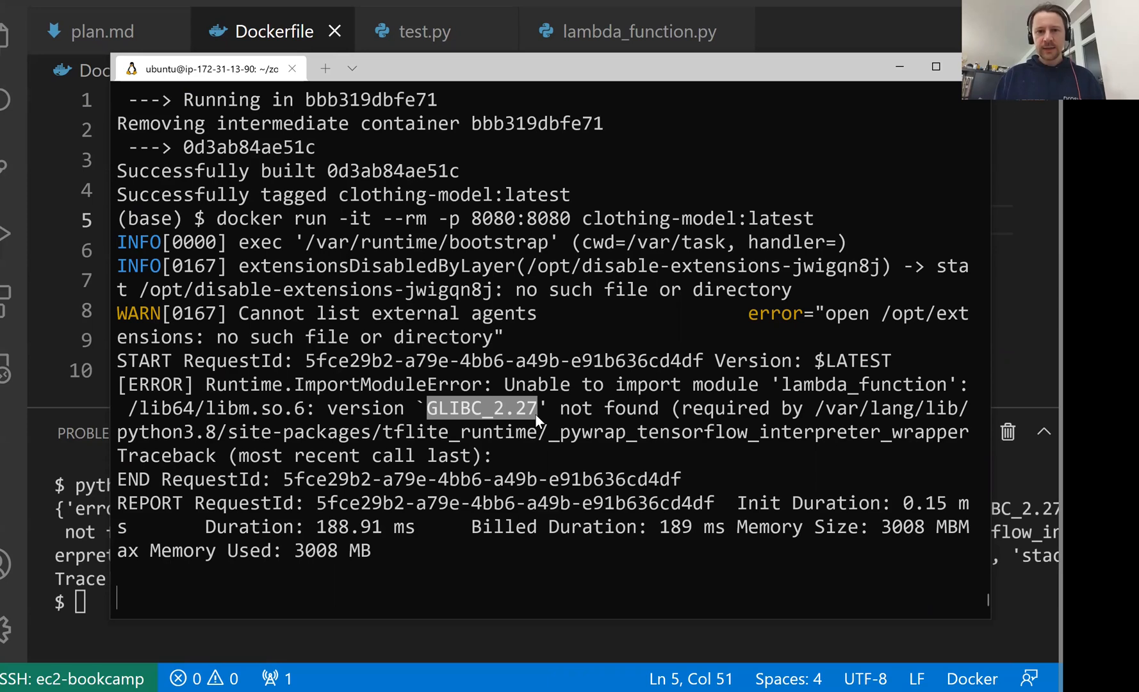
mouse_move(488, 424)
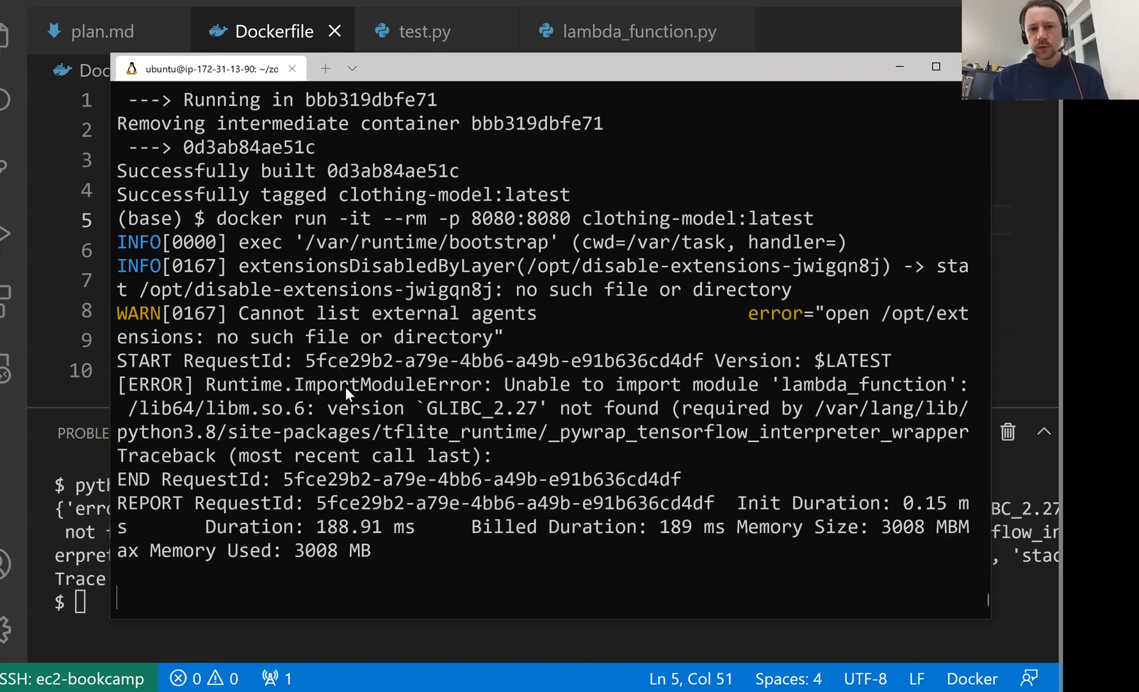
key(alt+tab)
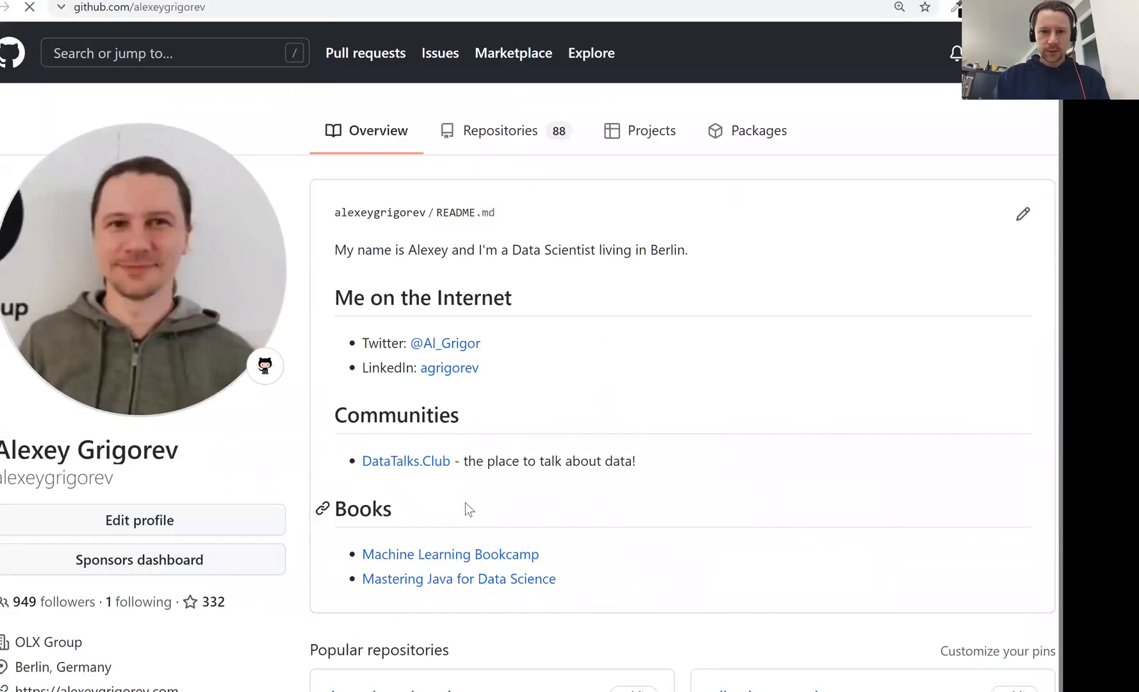
From the GitHub profile's repositories, open tflite-aws-lambda and read through it
click(500, 131)
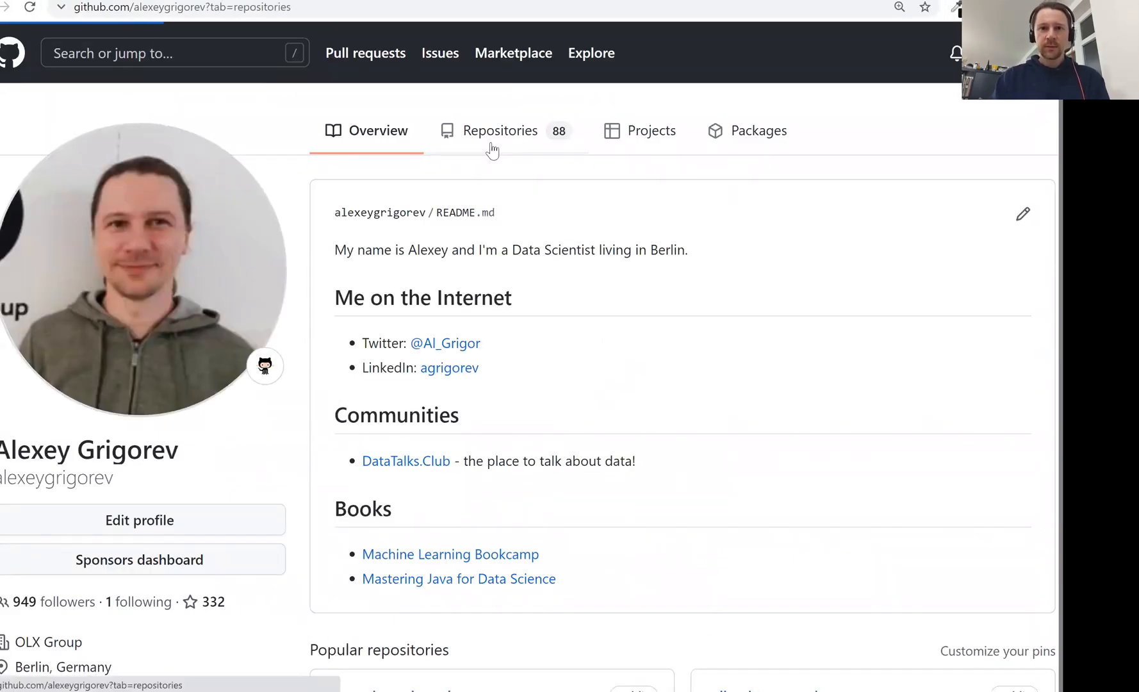
click(500, 131)
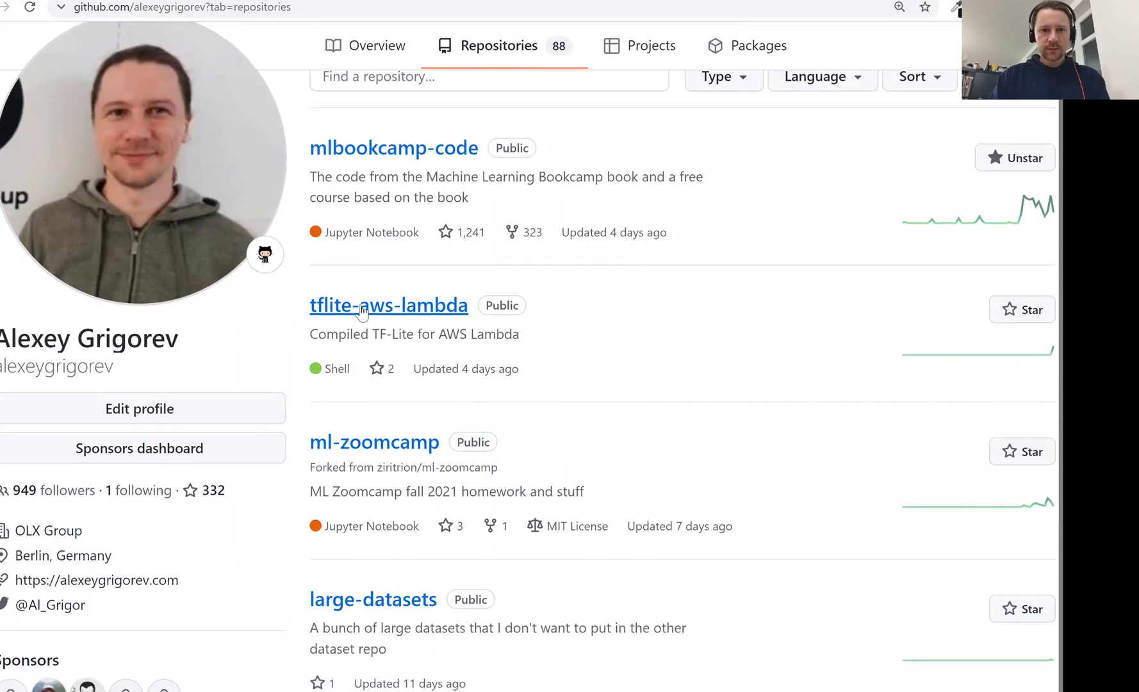
click(388, 305)
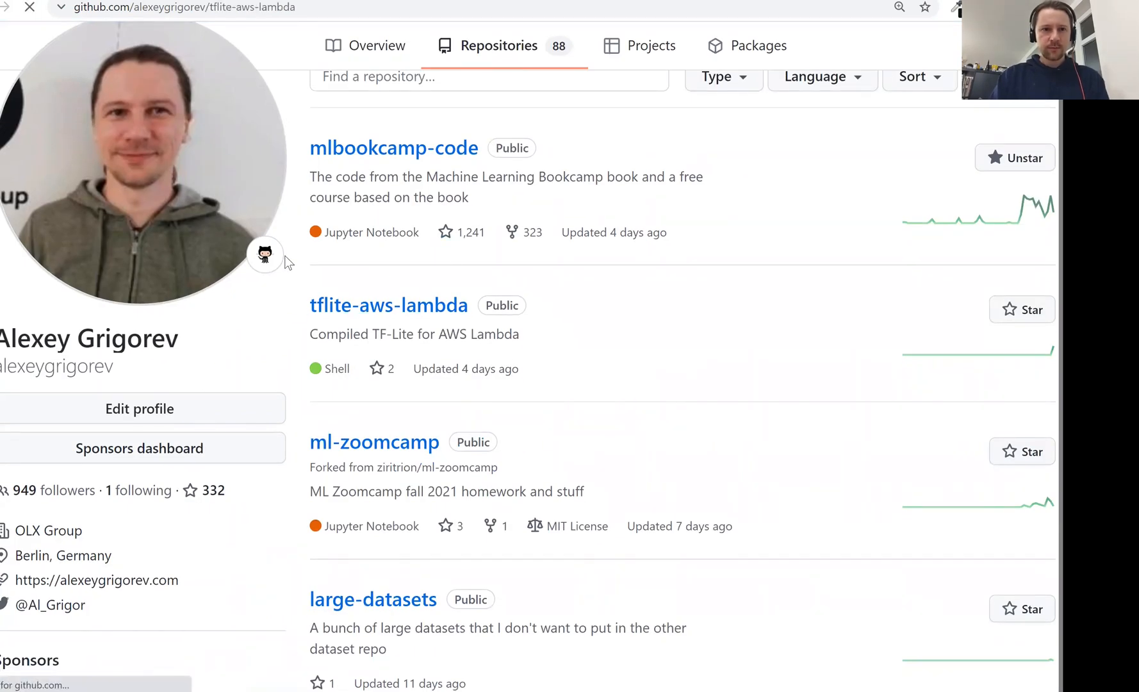
click(388, 305)
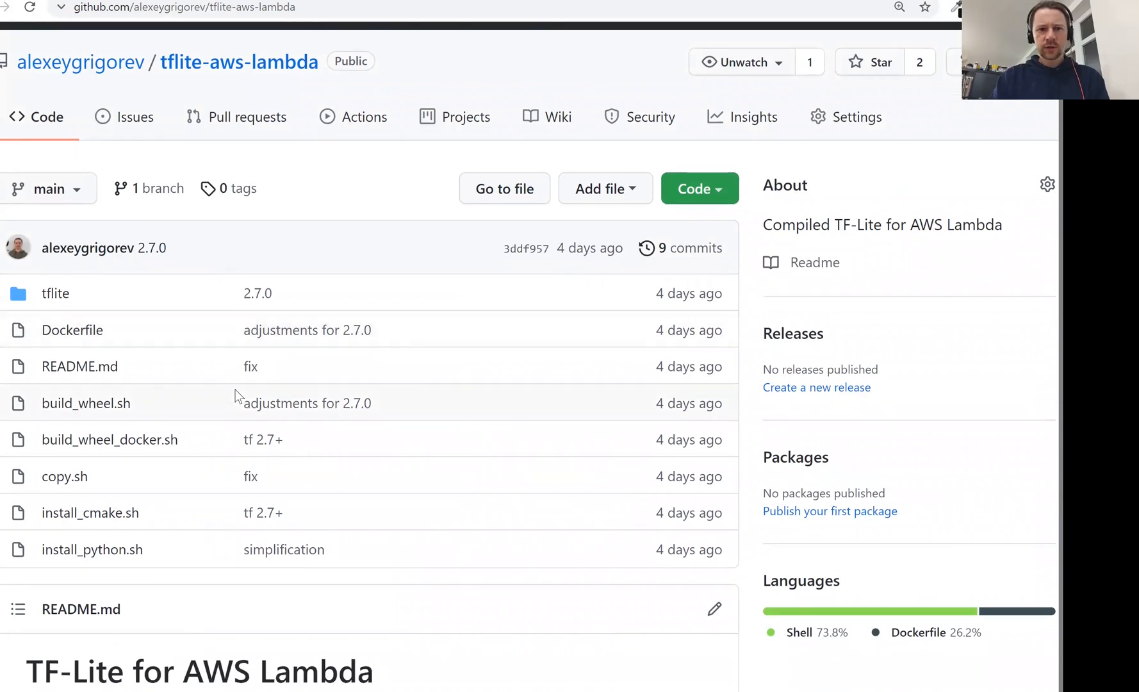
scroll(down, 3)
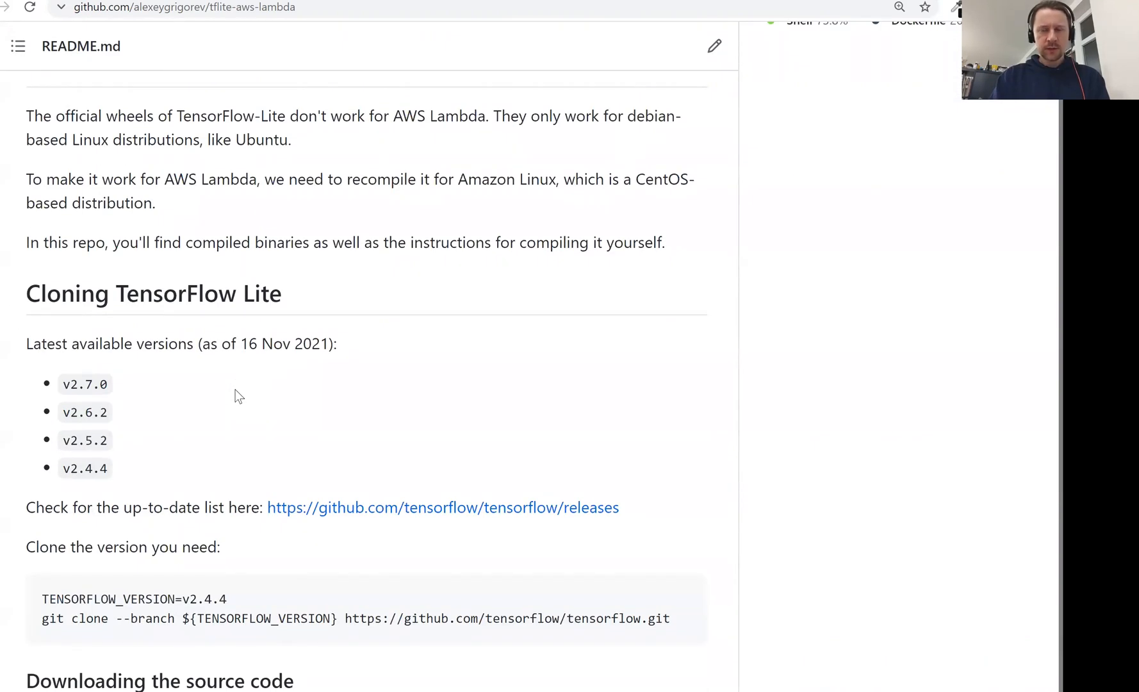
scroll(down, 3)
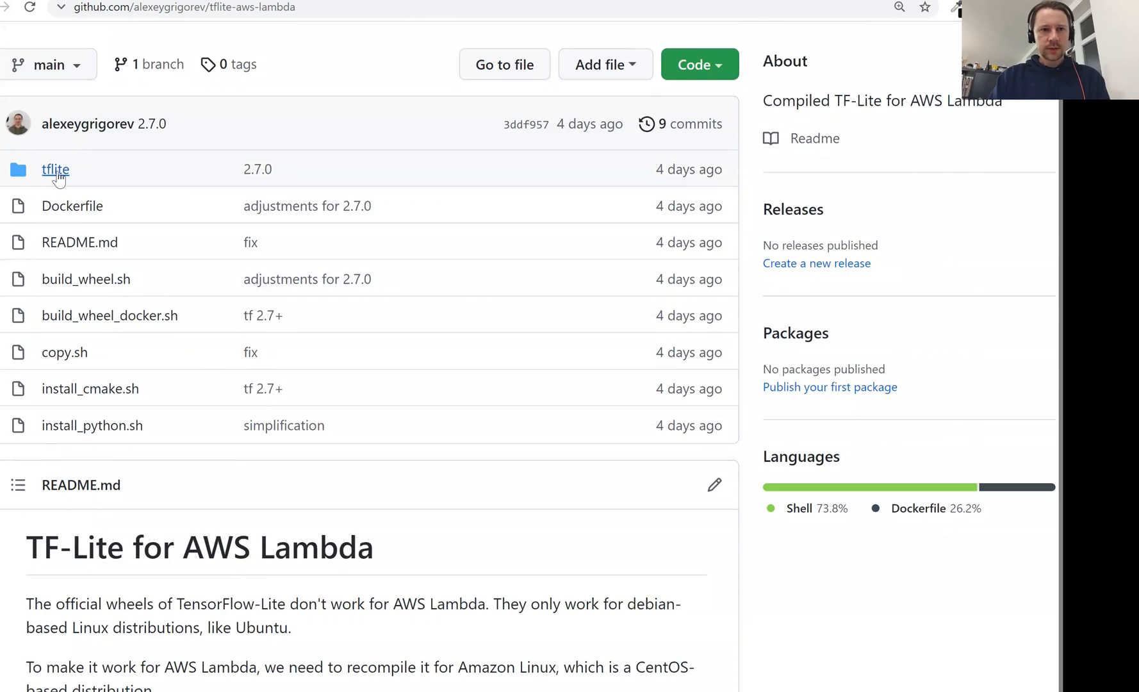
Open tflite_runtime-2.7.0-cp38-cp38-linux_x86_64.whl in the tflite folder and copy its download link
click(55, 169)
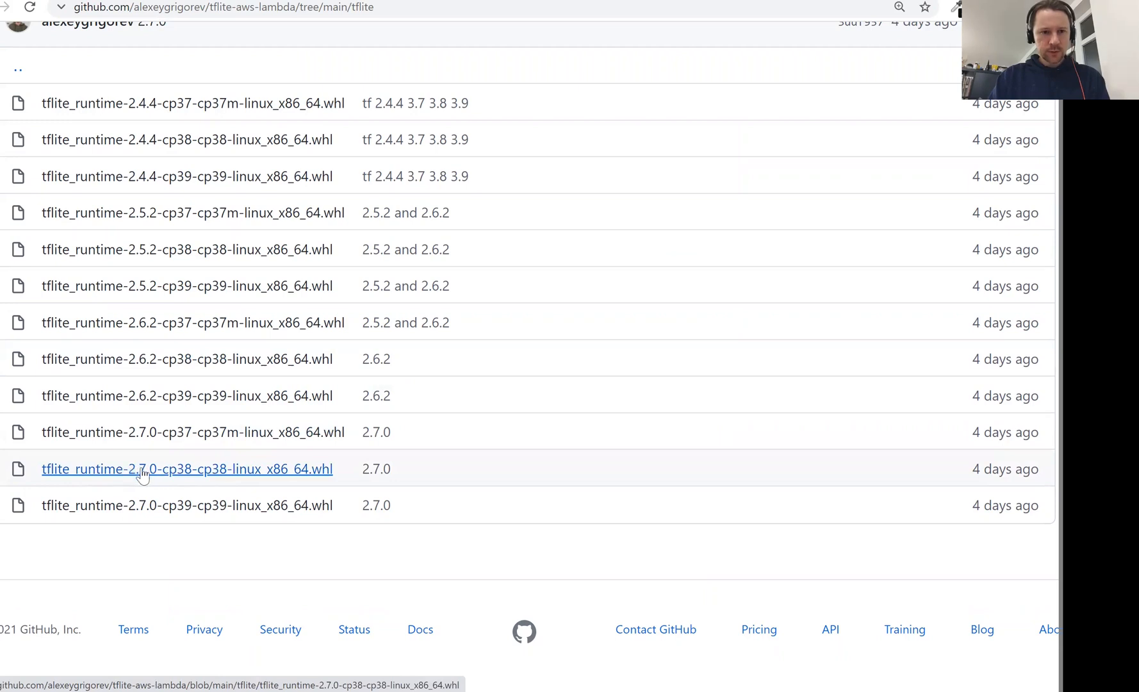
click(187, 469)
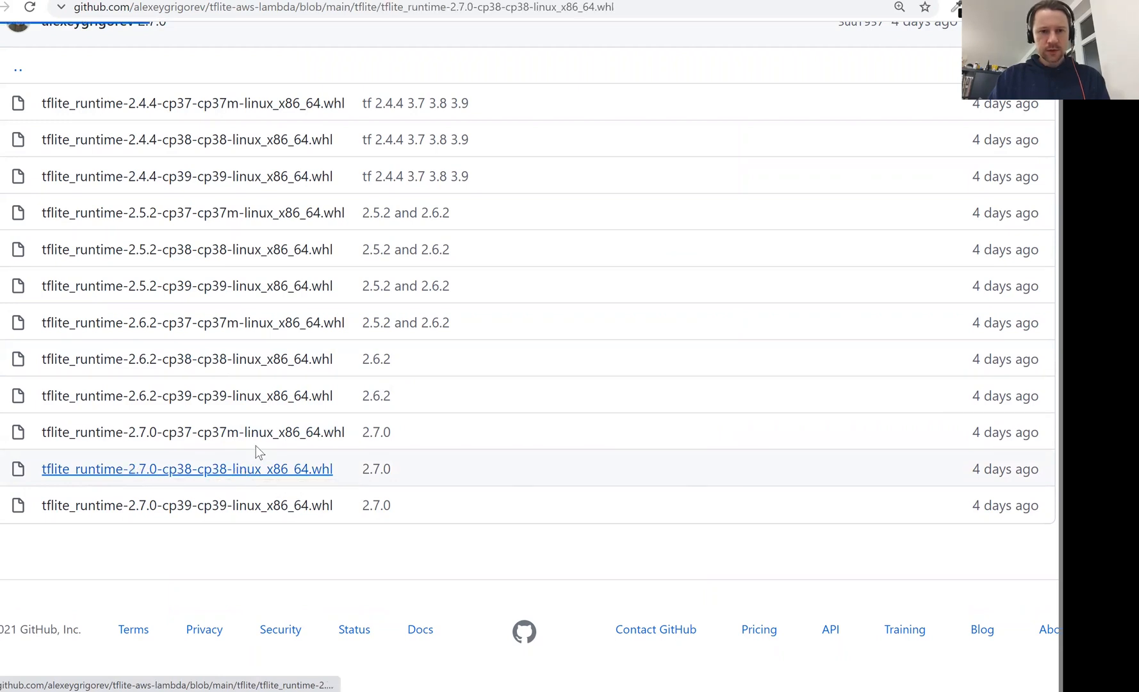
click(187, 469)
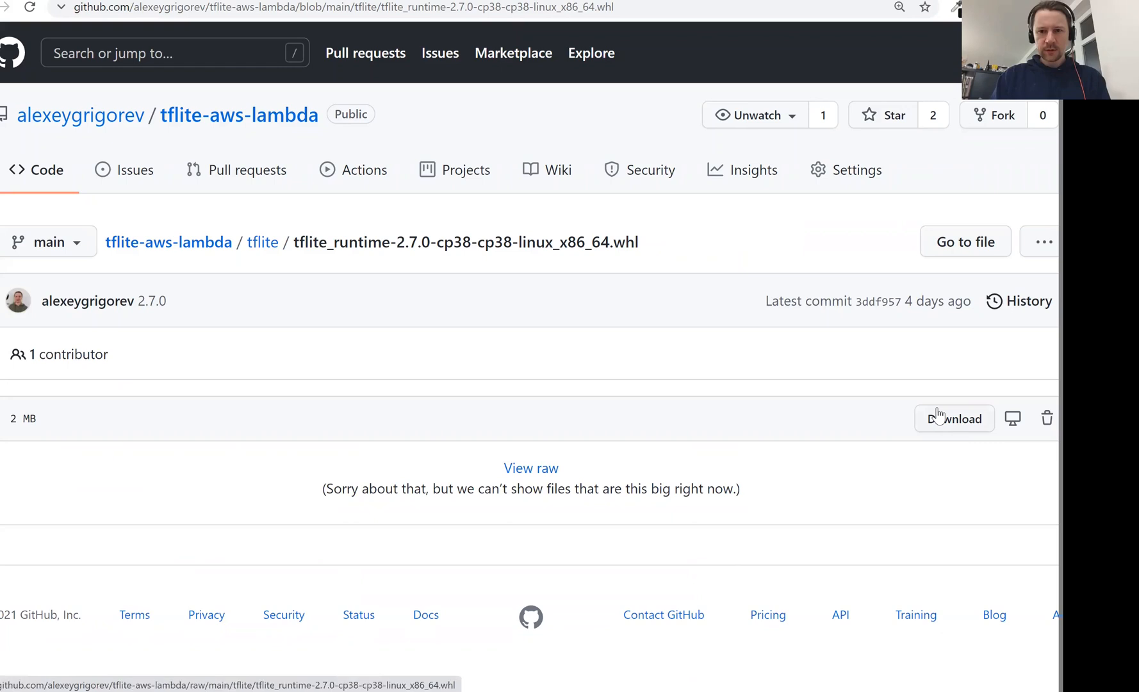
right_click(953, 417)
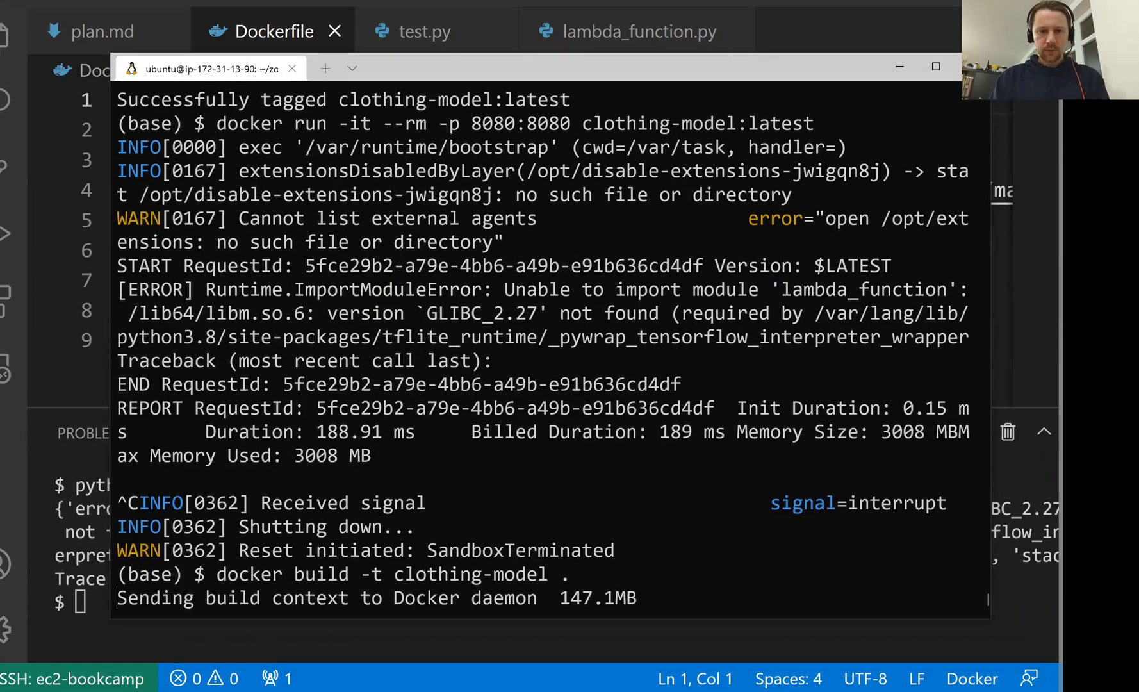
Run the rebuilt clothing-model:latest on port 8080 so test.py returns the float32 MarshalError
scroll(down, 3)
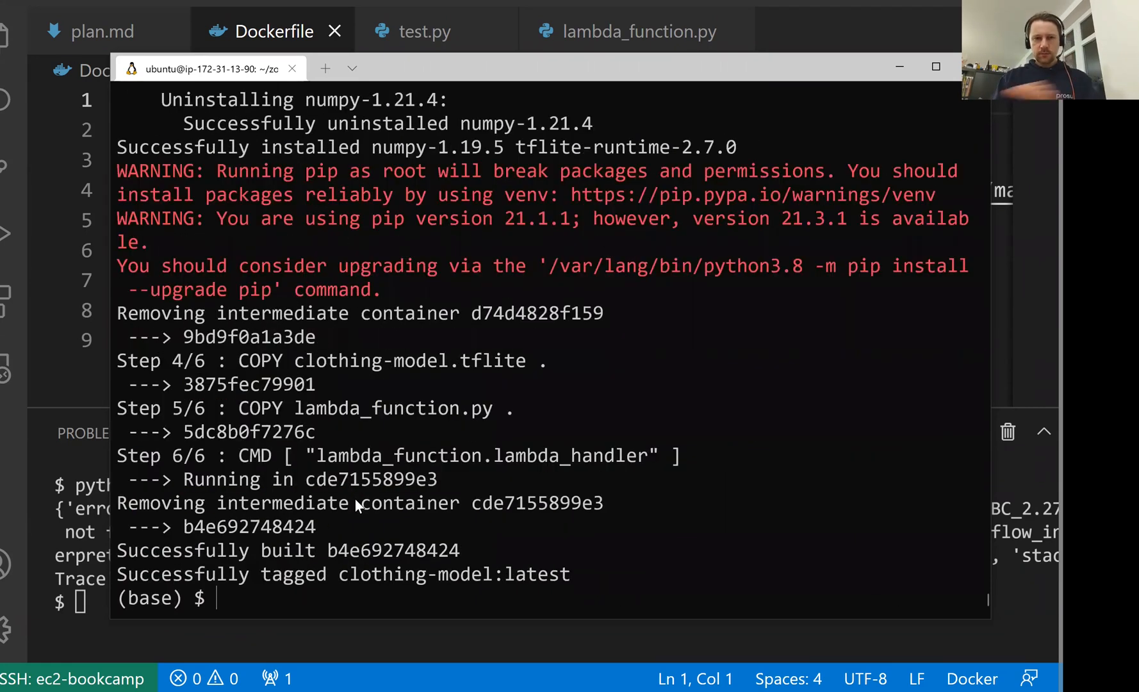
text(docker run -it --rm -p 8080:8080 clothing-model:latest)
click(553, 602)
text(python test.py)
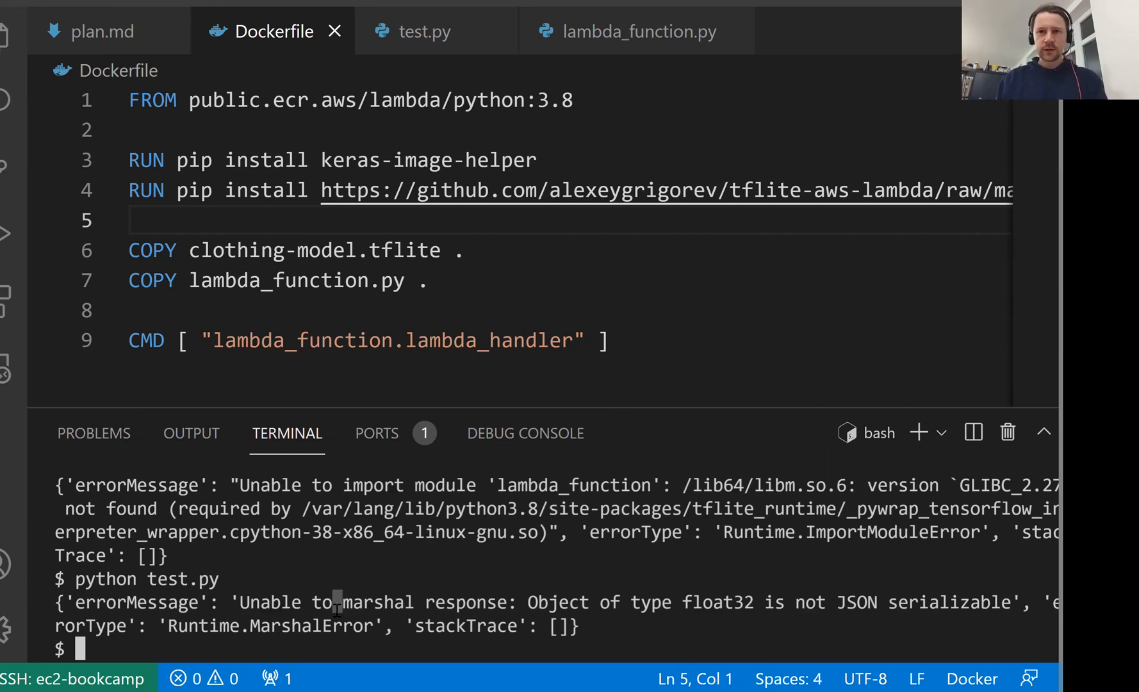
mouse_move(338, 613)
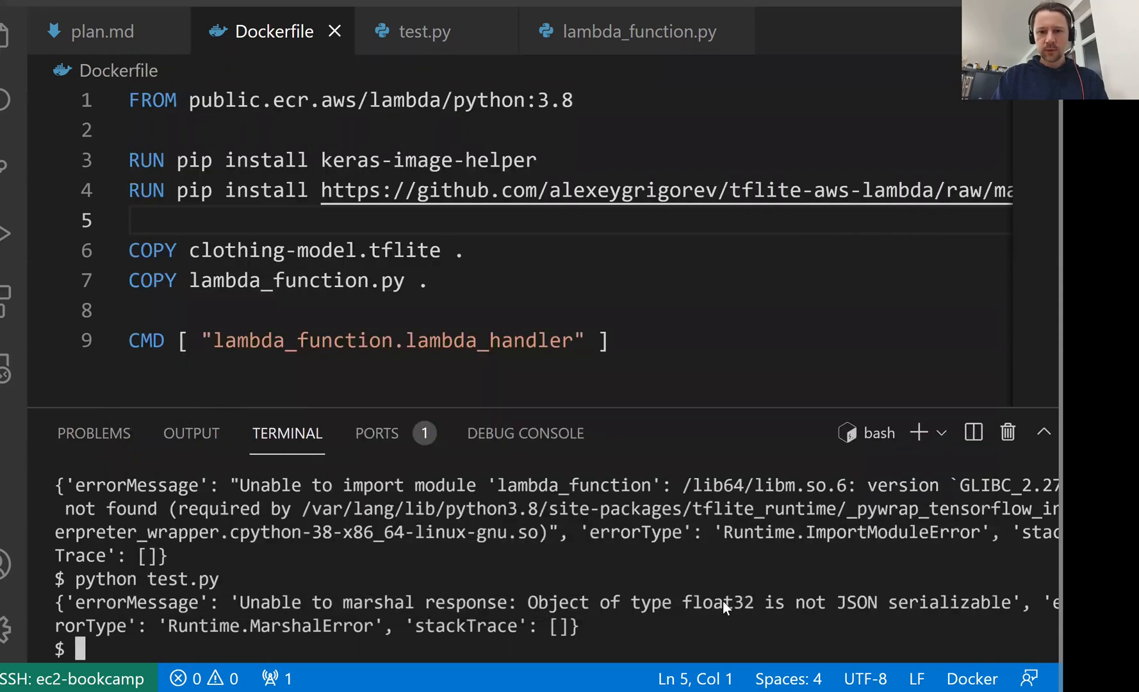
mouse_move(912, 613)
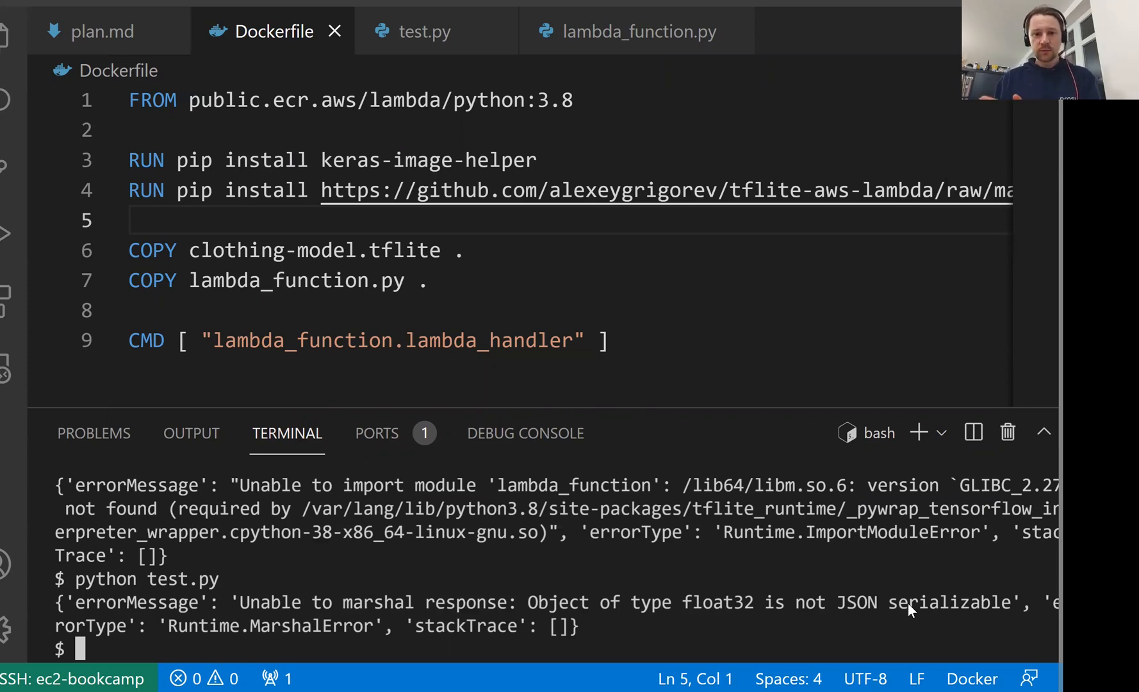
Switch to lambda_function.py and add a blank line after the preds assignment in predict
click(631, 31)
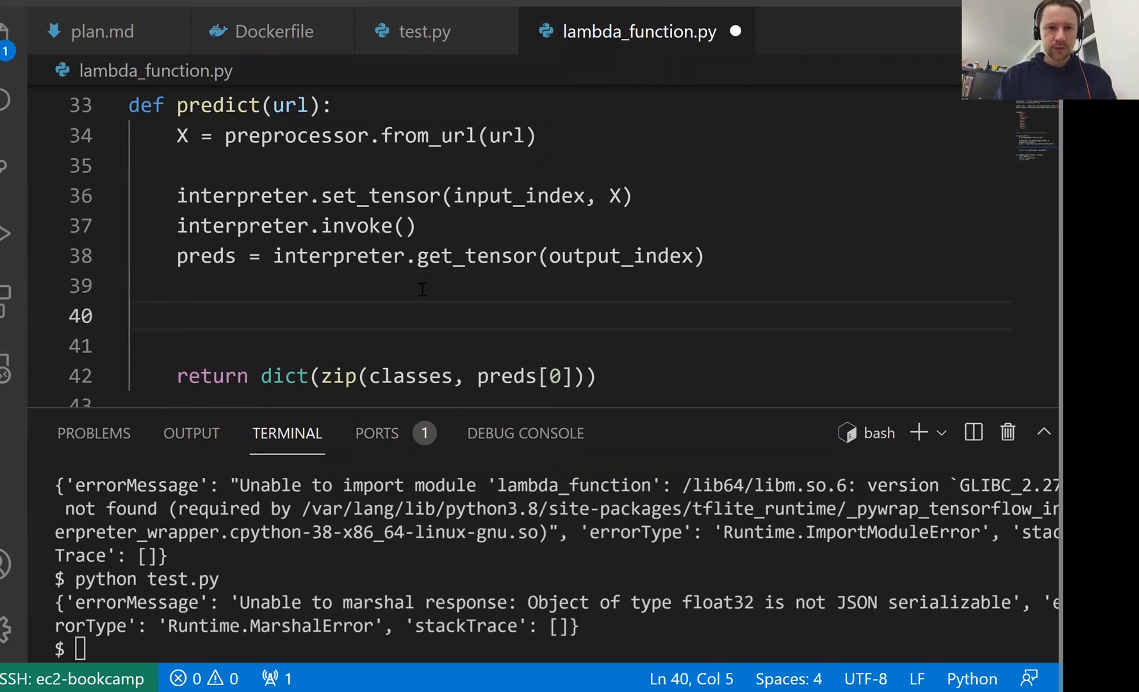
Add float_predictions = preds[0].tolist() and zip the classes with float_predictions in the return
text(float_predictions =)
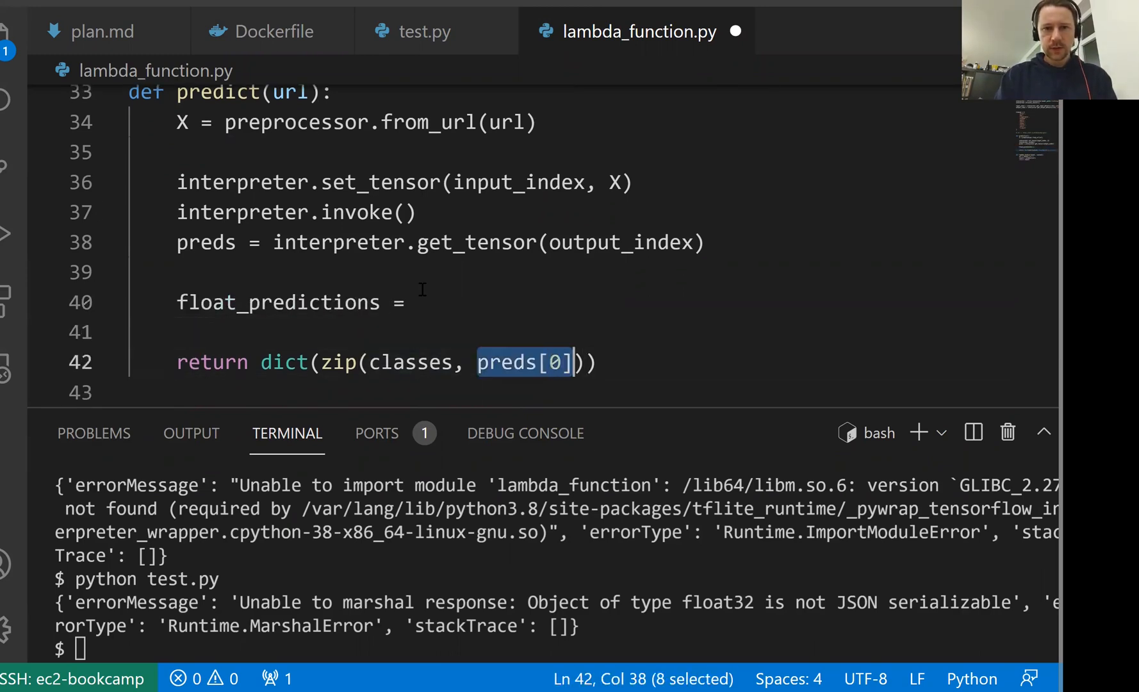
text(preds[0].tolist())
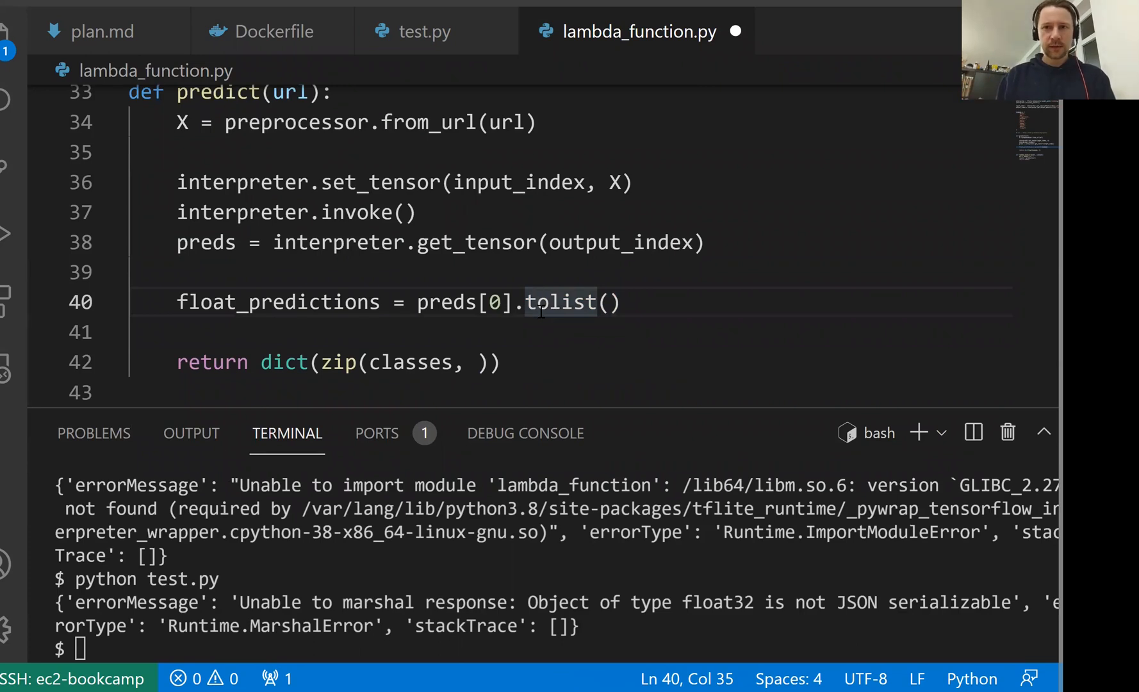
text(float_predictions)
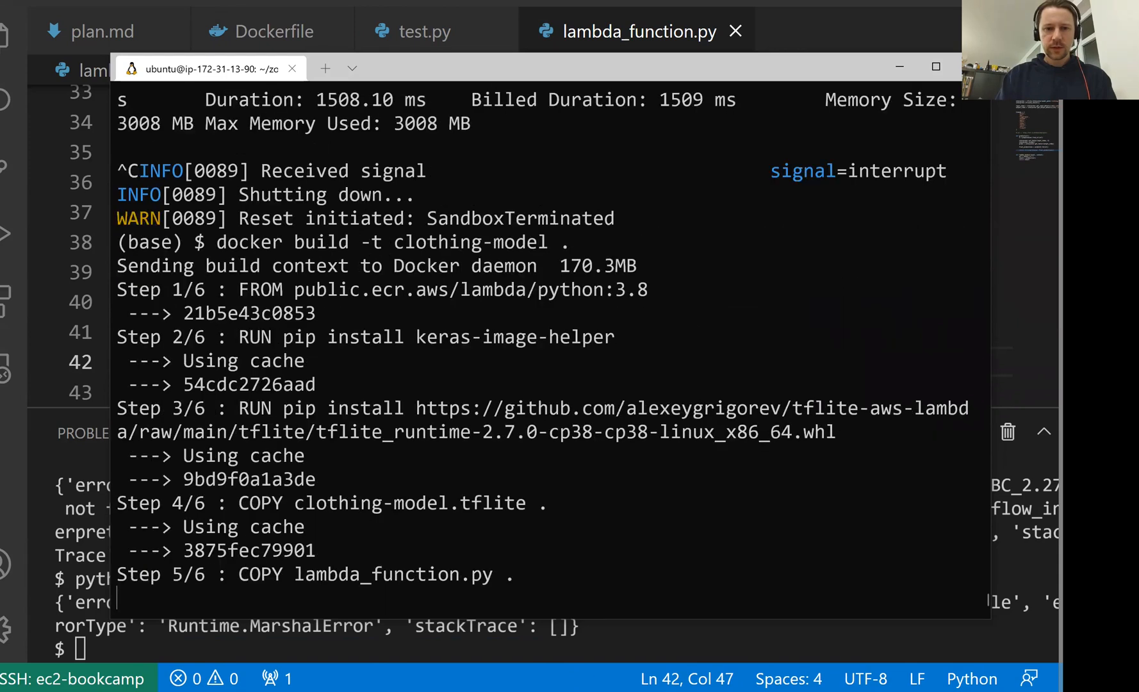
Run the rebuilt clothing-model:latest container on port 8080 and rerun test.py for class scores
text(docker run -it --rm -p 8080:8080 clothing-model:latest)
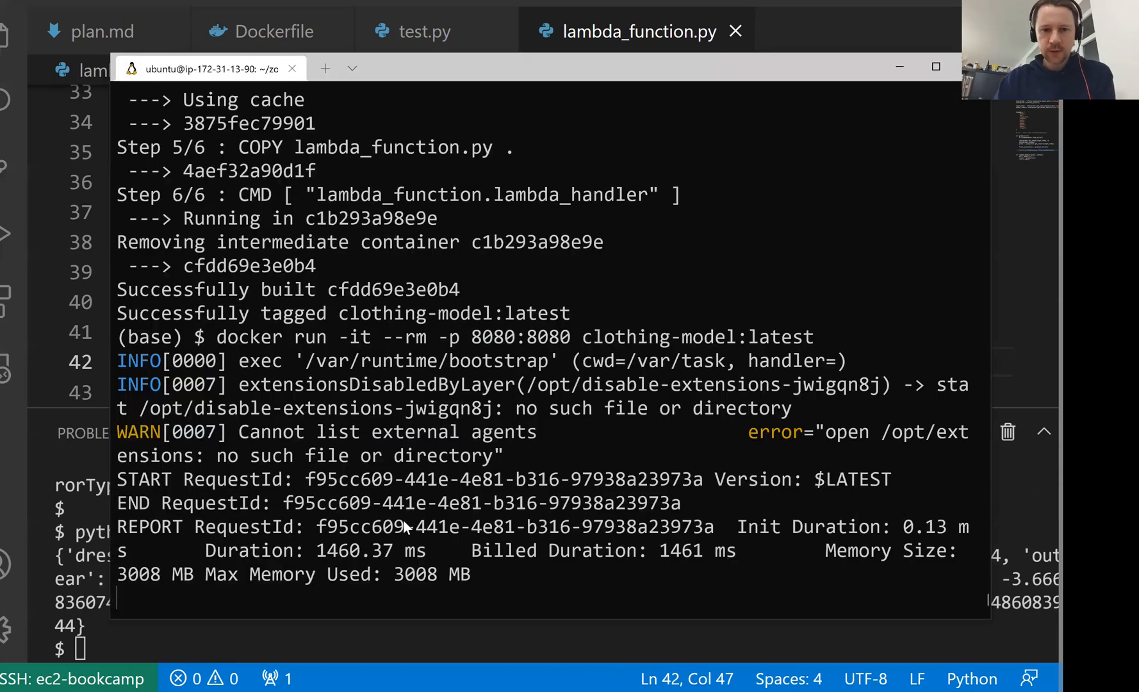
double_click(337, 550)
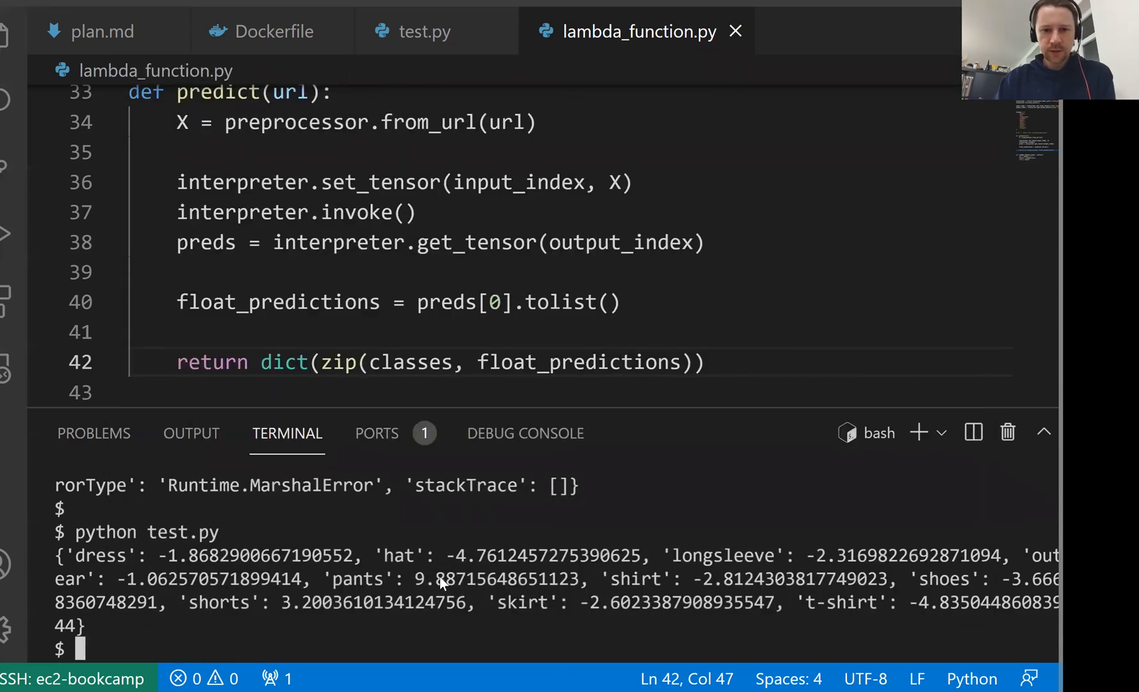
mouse_move(326, 583)
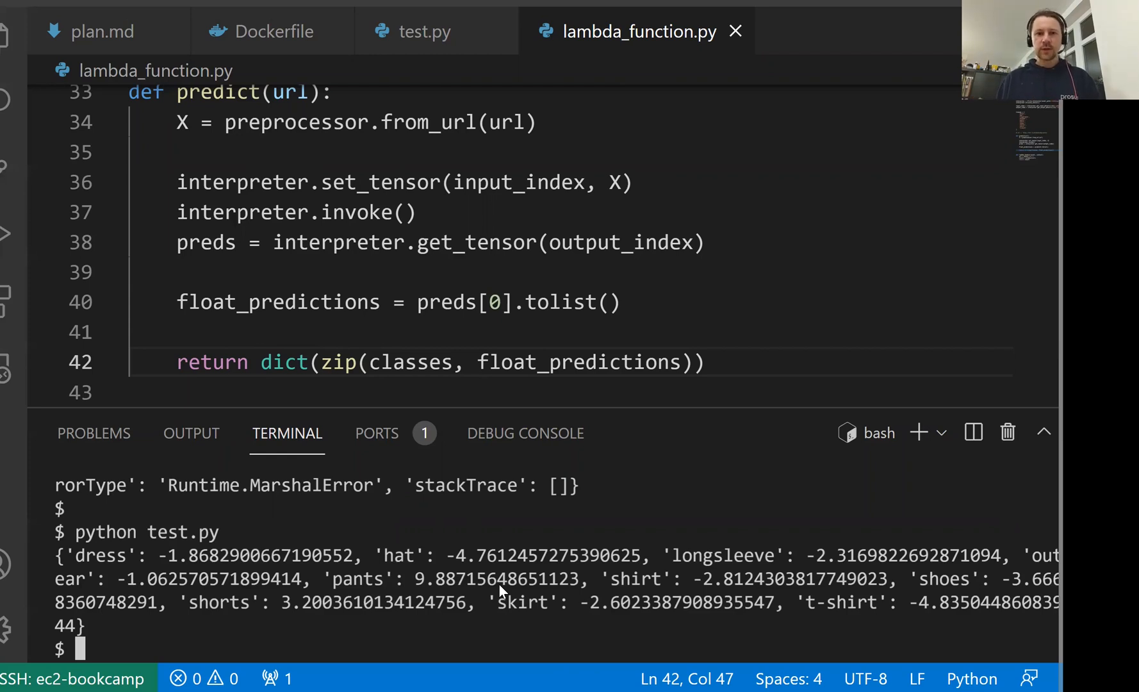
Review the tflite wheel link in the Dockerfile, then return to plan.md section 9.5
click(259, 30)
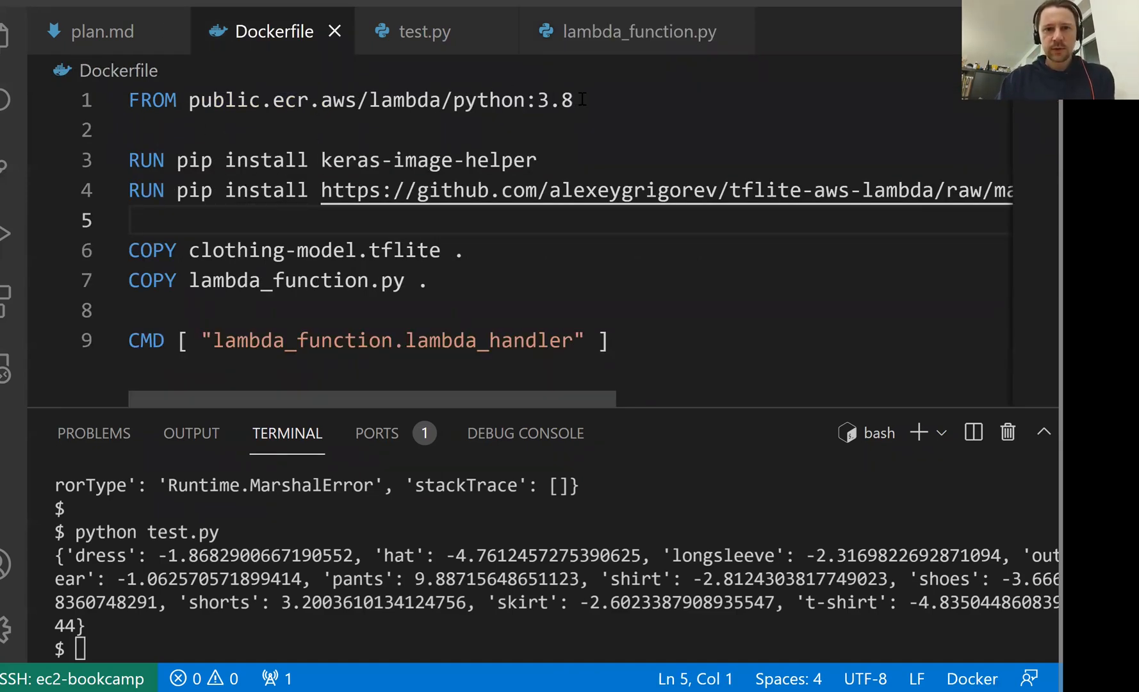
double_click(767, 190)
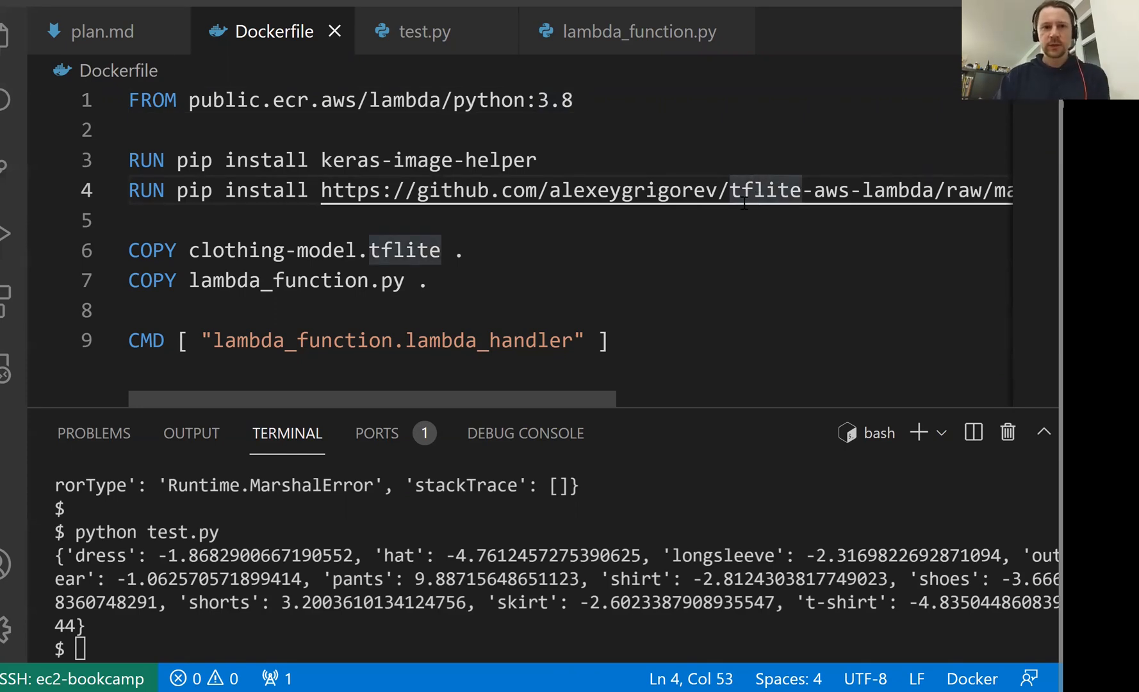
click(94, 31)
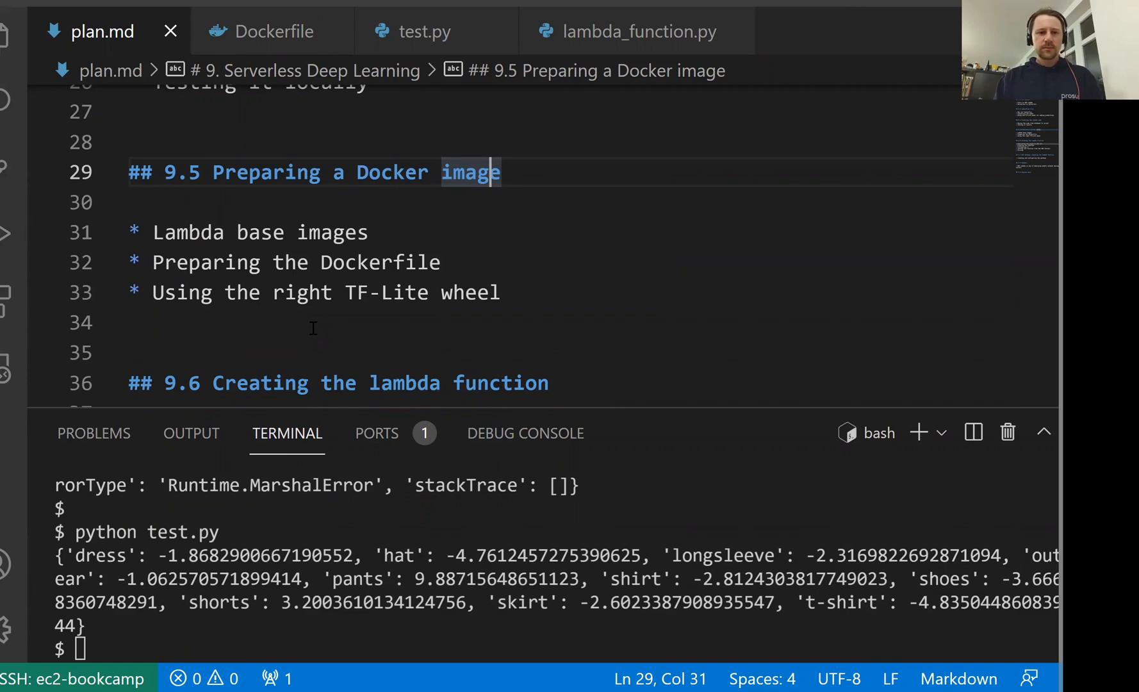